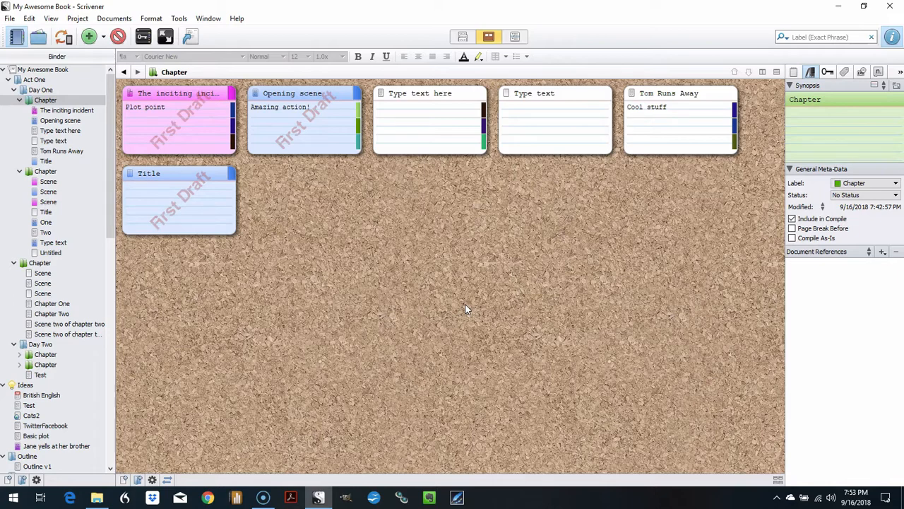
{"action": "mouse_move", "coordinate": [341, 234]}
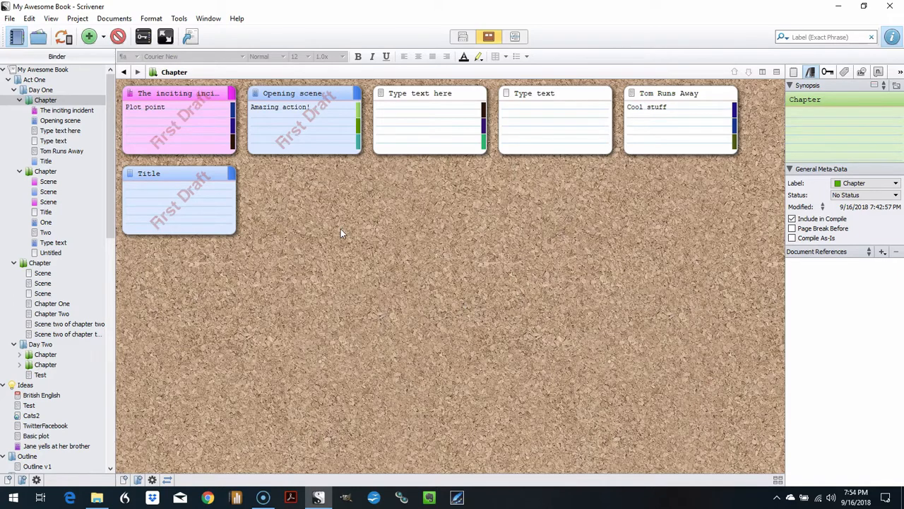
Open Scrivener's Options dialog from the Tools menu.
{"action": "left_click", "coordinate": [179, 18]}
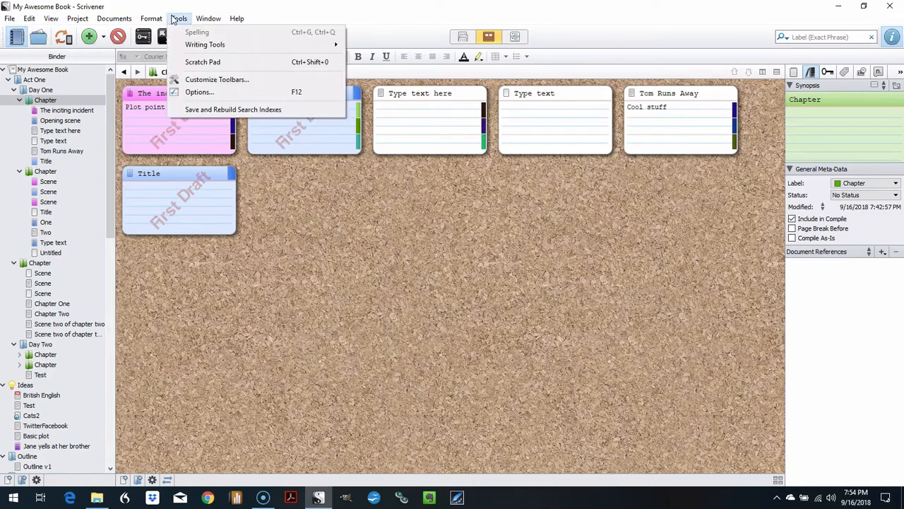
{"action": "left_click", "coordinate": [199, 92]}
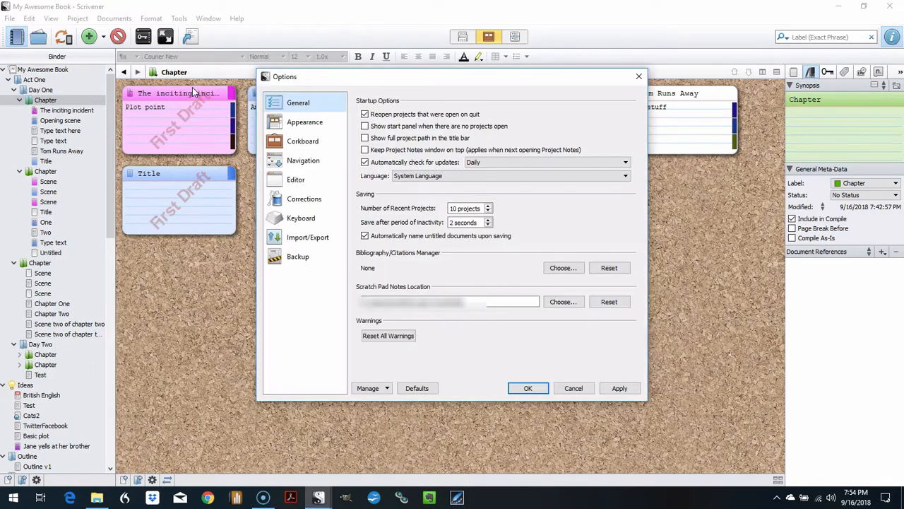
{"action": "mouse_move", "coordinate": [365, 199]}
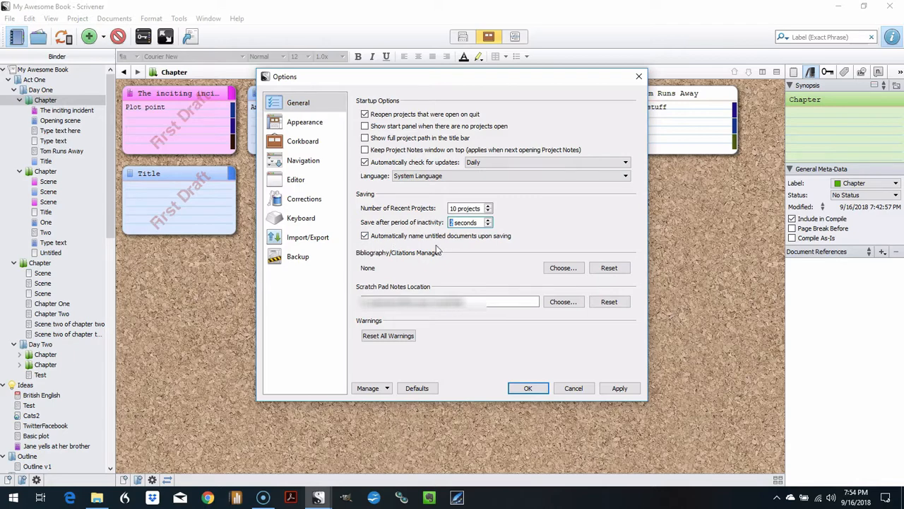
{"action": "mouse_move", "coordinate": [464, 242]}
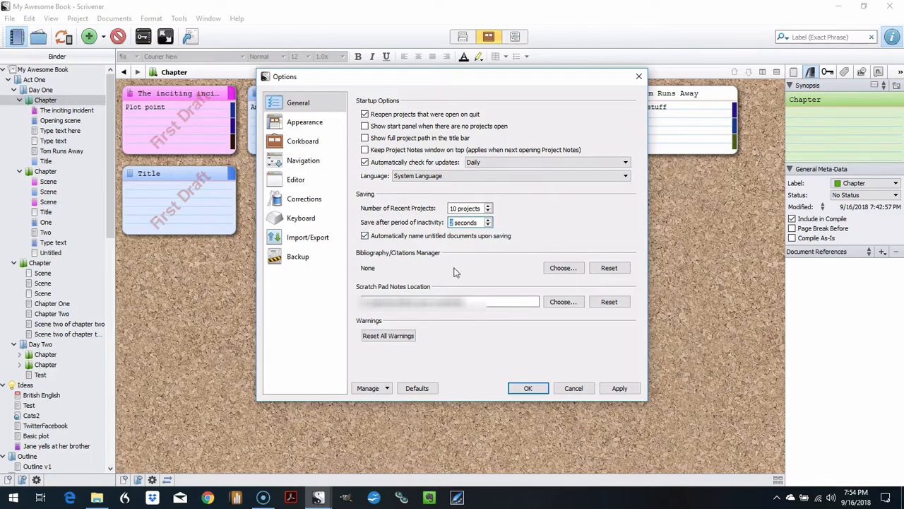
{"action": "mouse_move", "coordinate": [314, 257]}
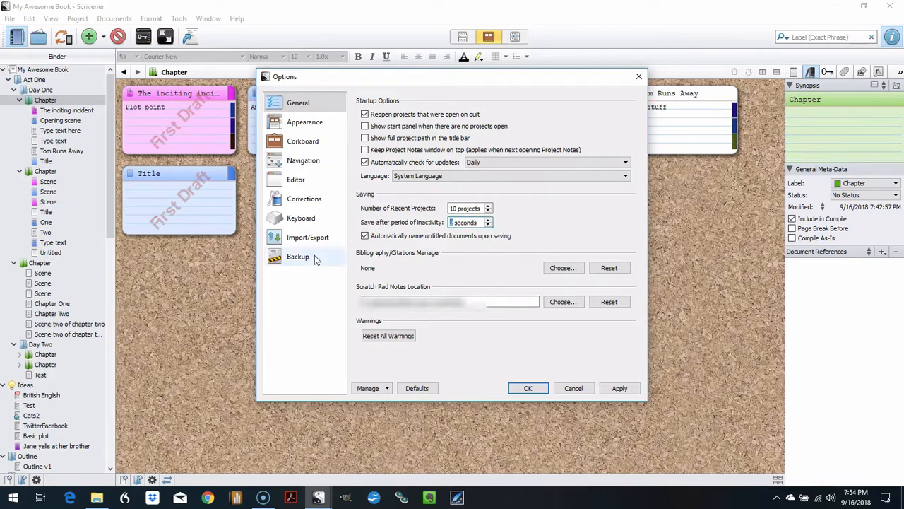
Review the Backup options: automatic zipped, dated backups on close, keeping 5.
{"action": "left_click", "coordinate": [297, 256]}
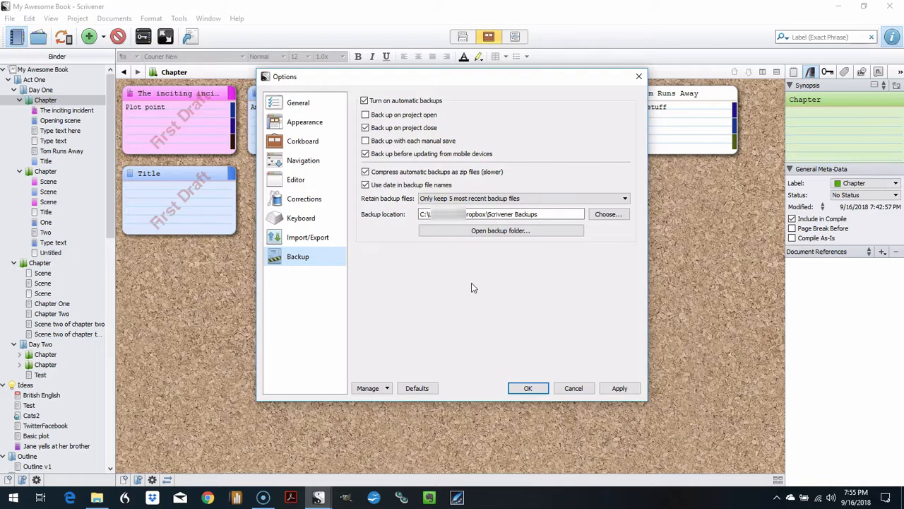
{"action": "mouse_move", "coordinate": [464, 313]}
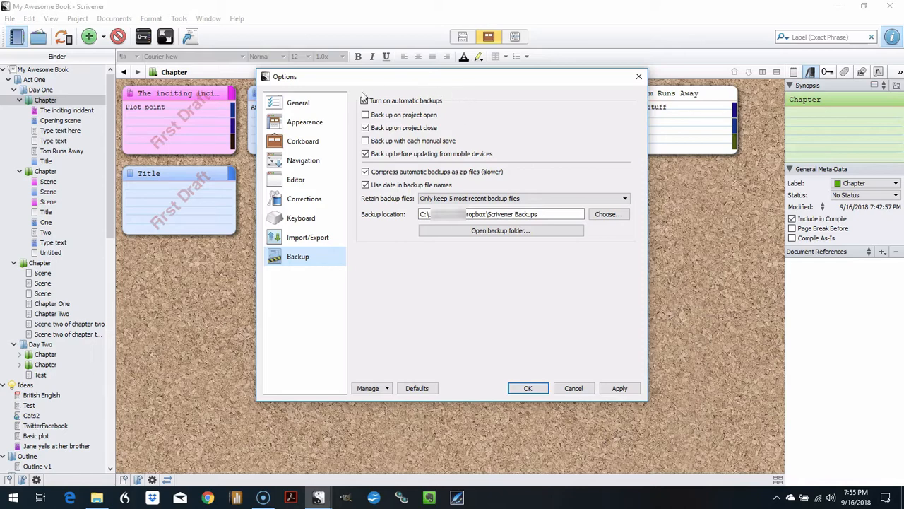
{"action": "left_click", "coordinate": [365, 100]}
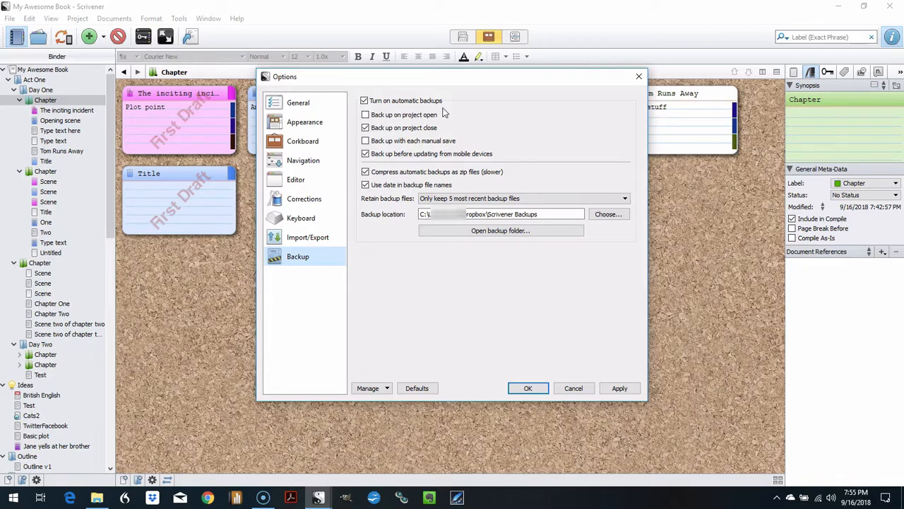
{"action": "left_click", "coordinate": [365, 127]}
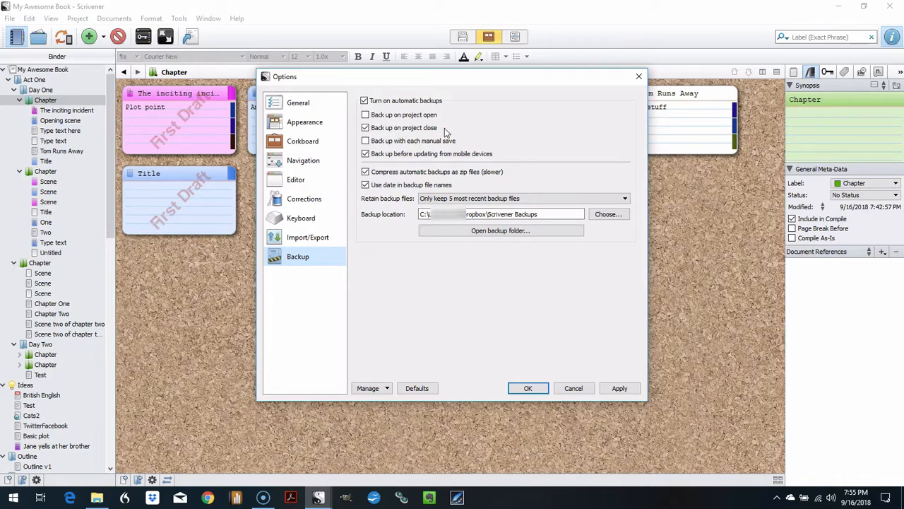
{"action": "mouse_move", "coordinate": [474, 127]}
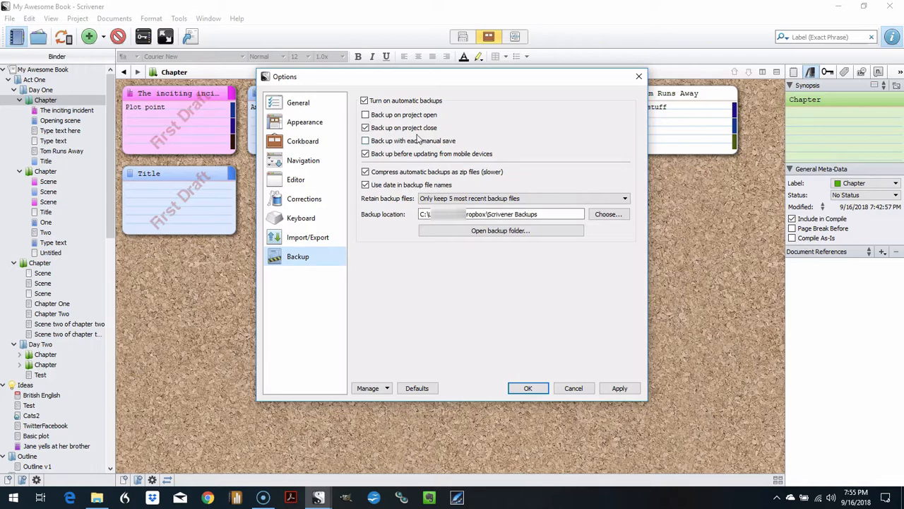
{"action": "mouse_move", "coordinate": [467, 143]}
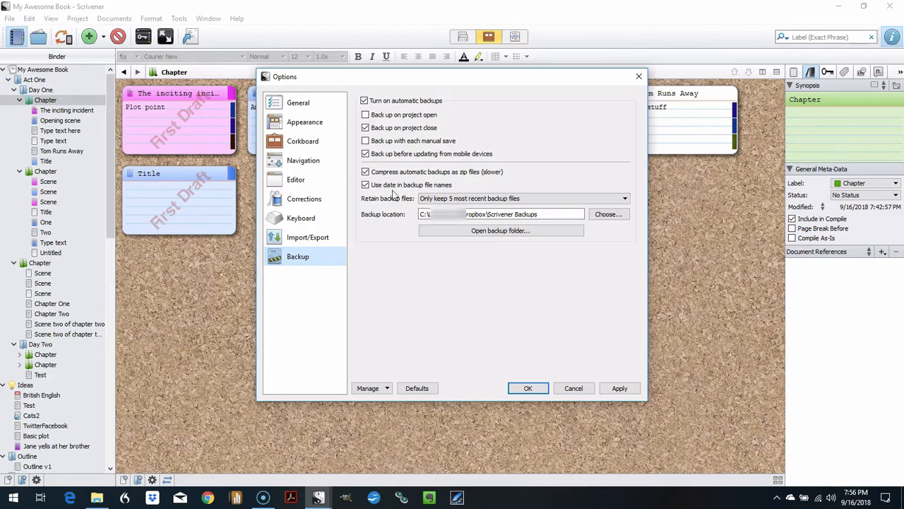
{"action": "mouse_move", "coordinate": [466, 186]}
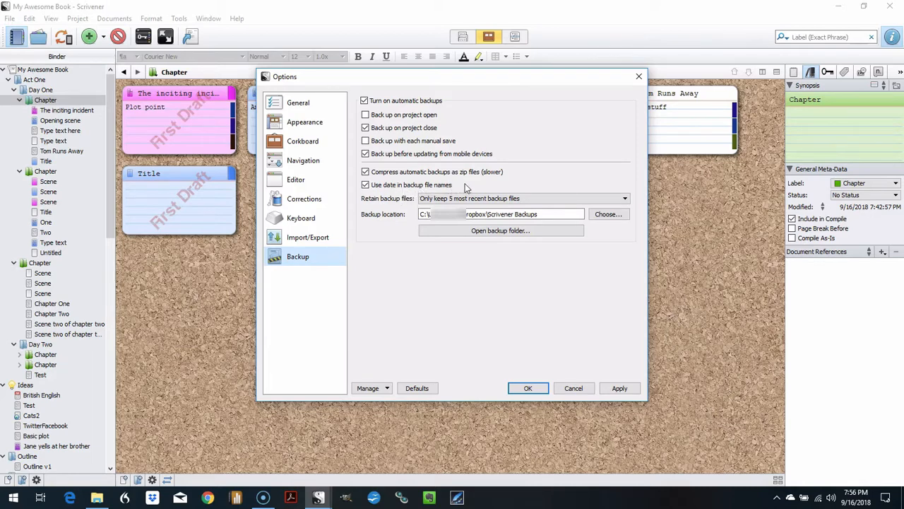
{"action": "mouse_move", "coordinate": [629, 169]}
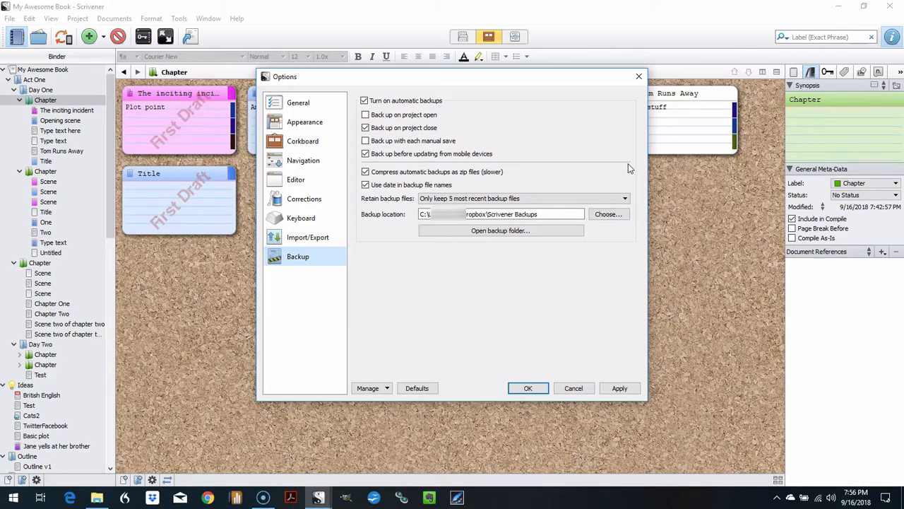
{"action": "mouse_move", "coordinate": [625, 187]}
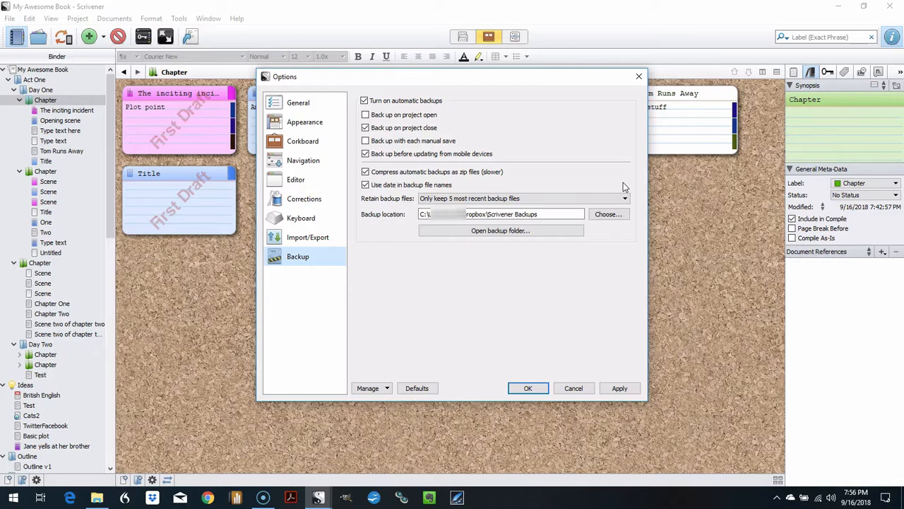
{"action": "mouse_move", "coordinate": [400, 214]}
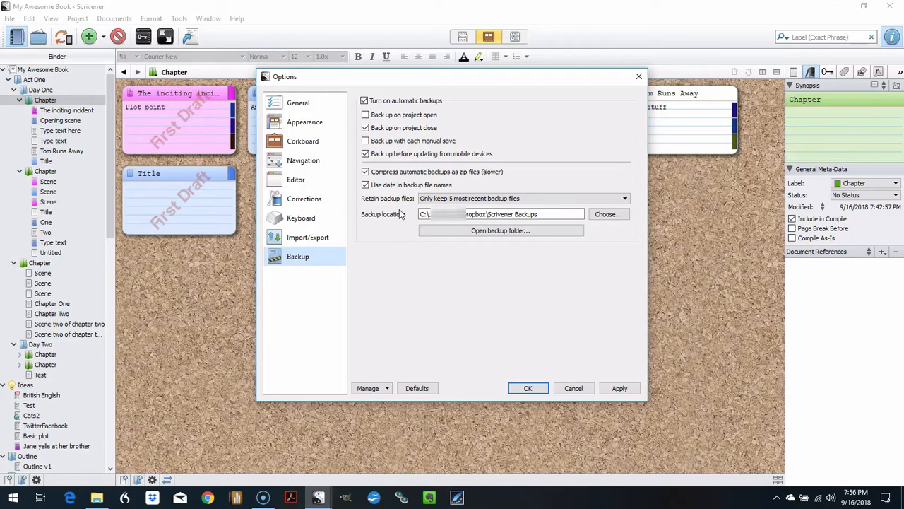
{"action": "mouse_move", "coordinate": [390, 232]}
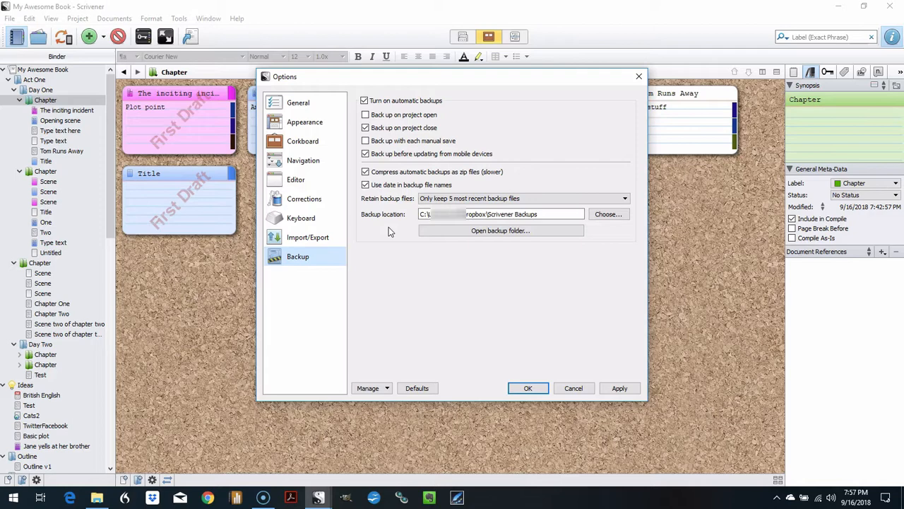
{"action": "mouse_move", "coordinate": [640, 252]}
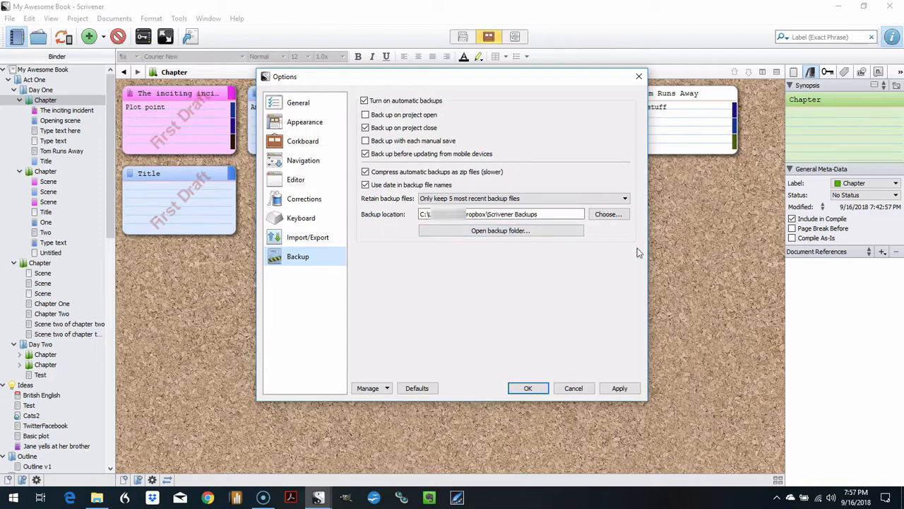
{"action": "mouse_move", "coordinate": [375, 242]}
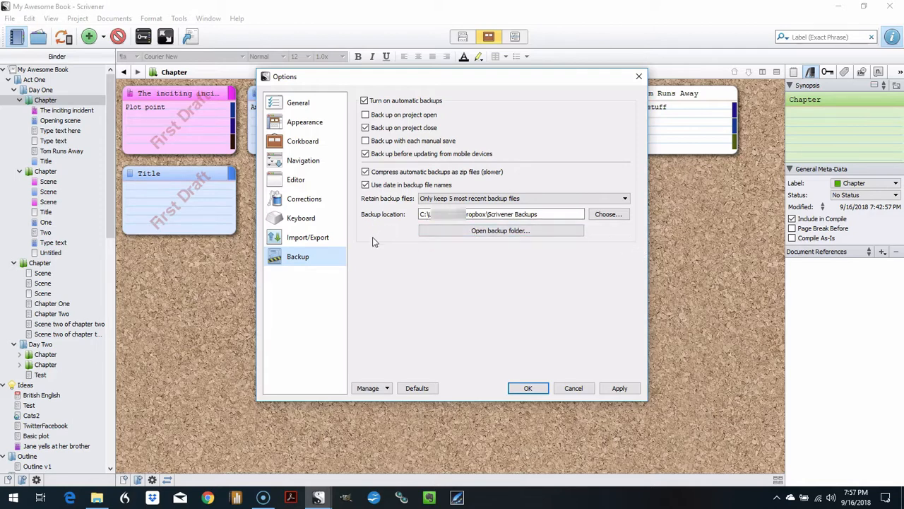
{"action": "mouse_move", "coordinate": [381, 230]}
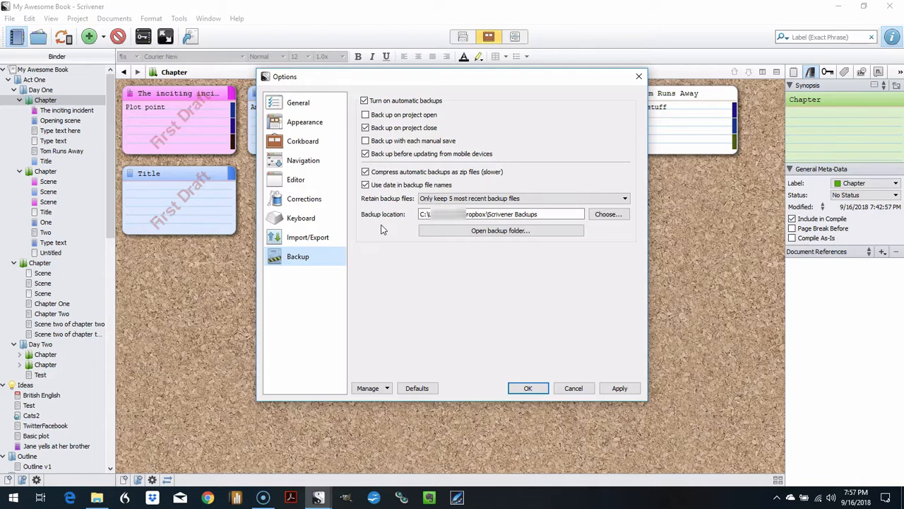
{"action": "mouse_move", "coordinate": [558, 413]}
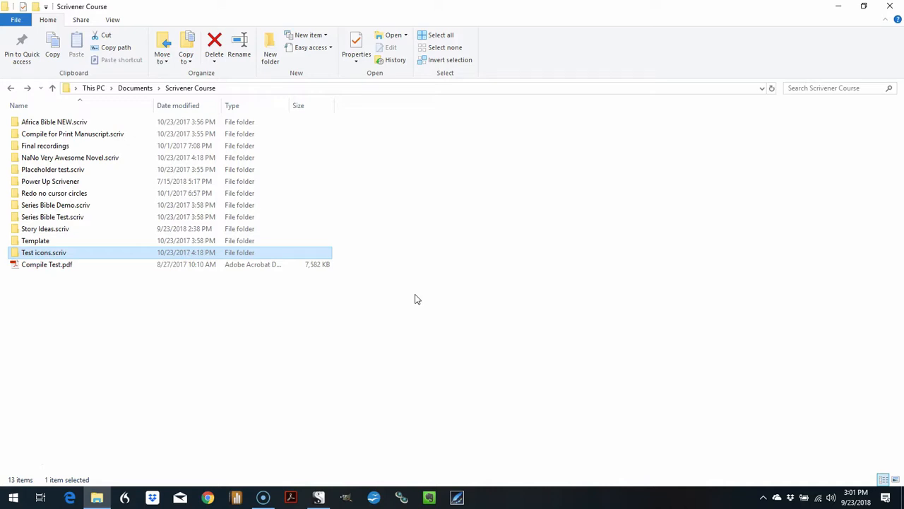
{"action": "mouse_move", "coordinate": [428, 302]}
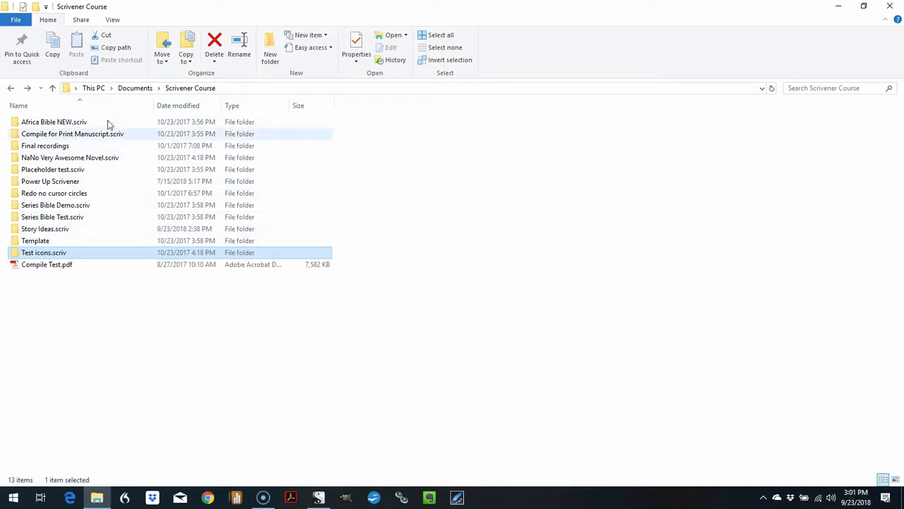
{"action": "mouse_move", "coordinate": [69, 135]}
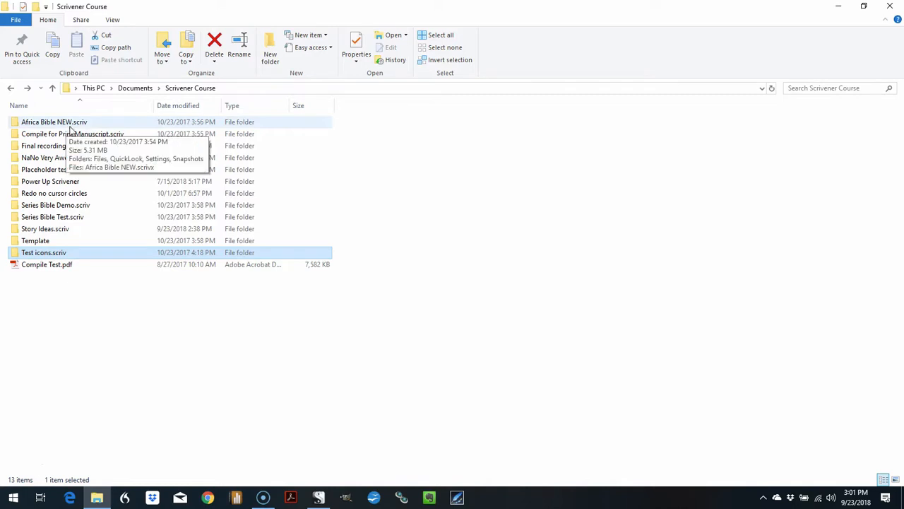
{"action": "mouse_move", "coordinate": [76, 125]}
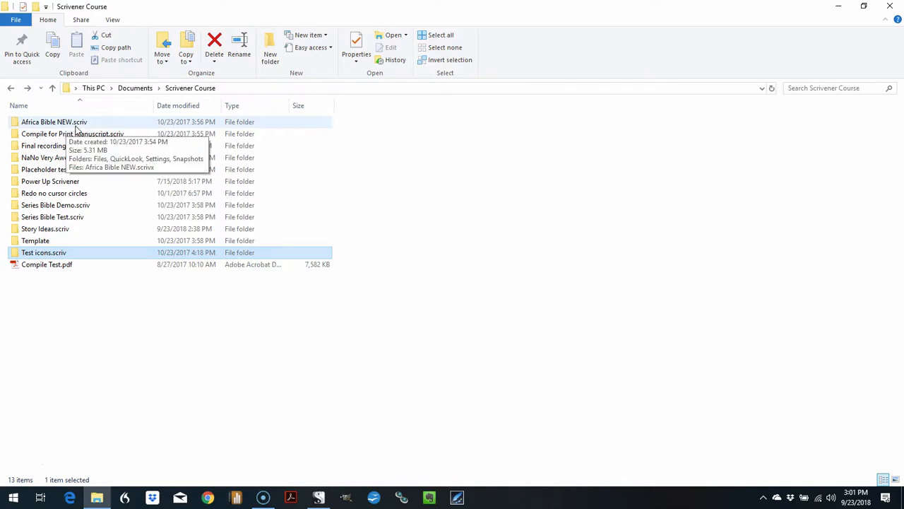
{"action": "mouse_move", "coordinate": [95, 240]}
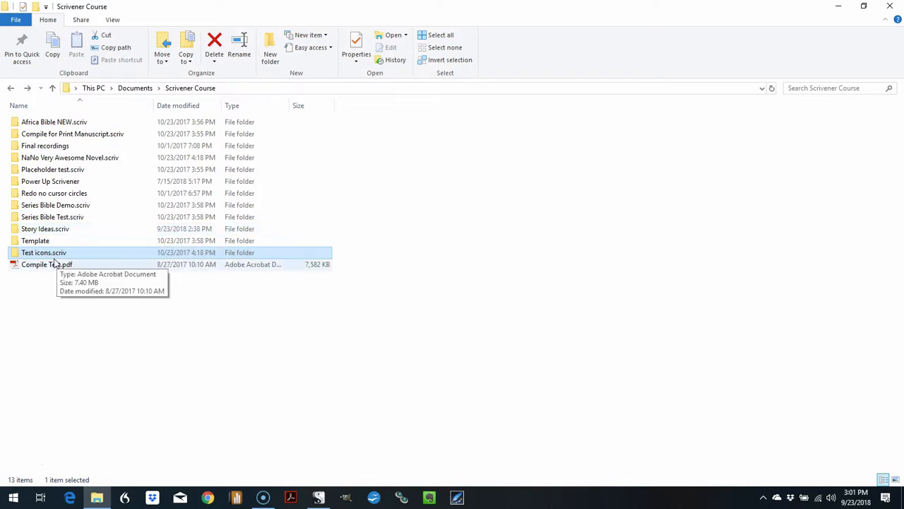
Enter the Test icons.scriv folder and select Test icons.scrivx.
{"action": "double_click", "coordinate": [43, 252]}
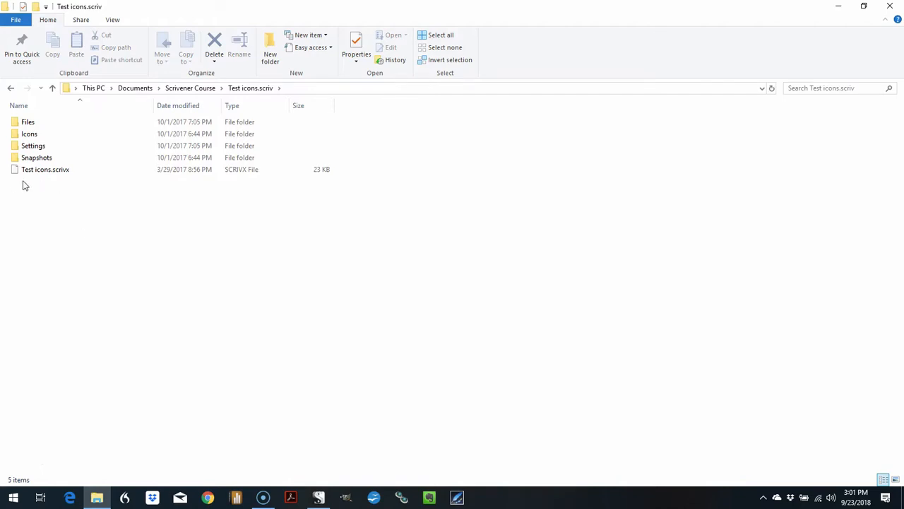
{"action": "mouse_move", "coordinate": [26, 177]}
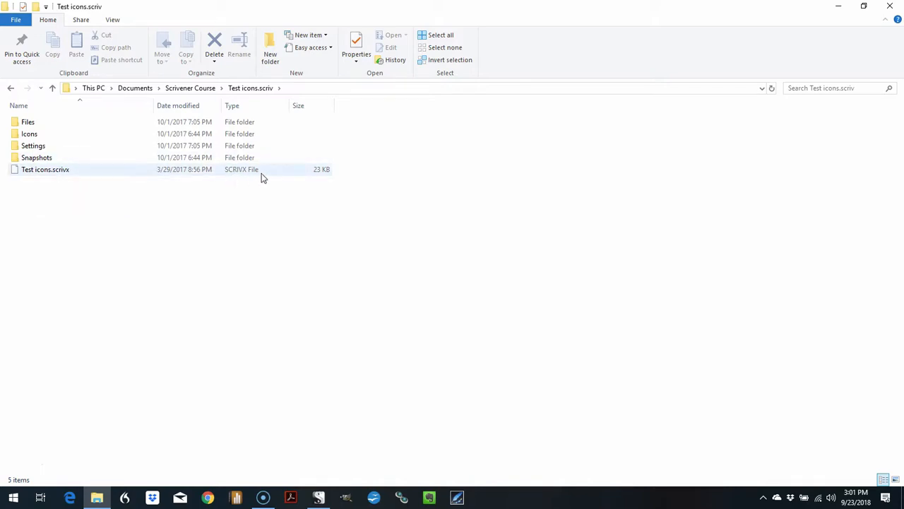
{"action": "mouse_move", "coordinate": [39, 175]}
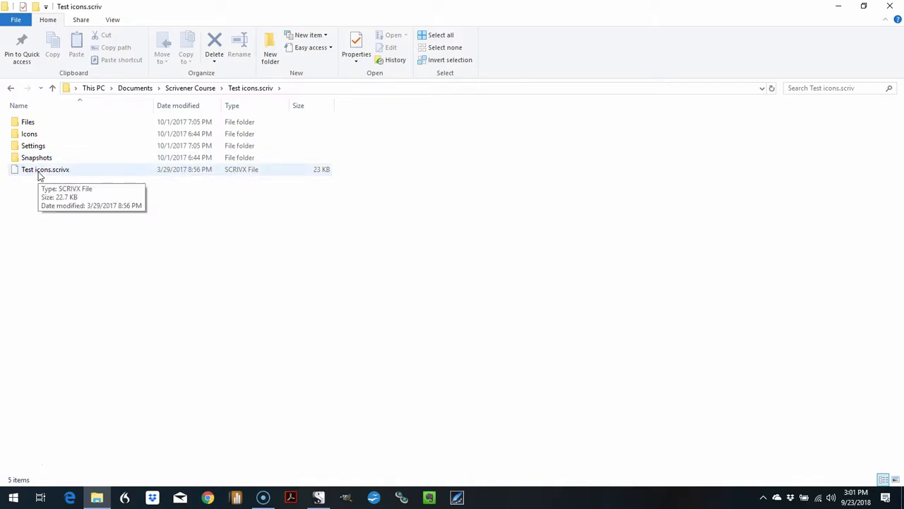
{"action": "left_click", "coordinate": [45, 169]}
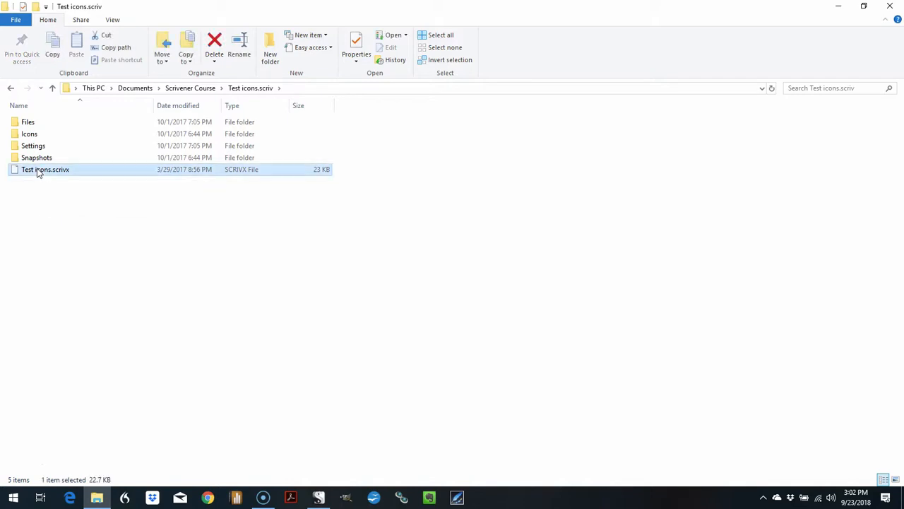
Try opening Test icons.scrivx directly, then return to Scrivener's File menu.
{"action": "double_click", "coordinate": [45, 169]}
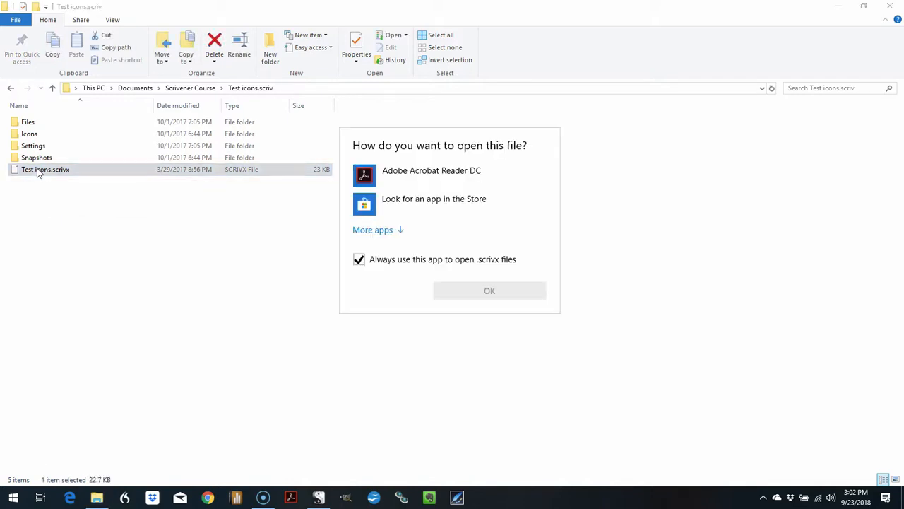
{"action": "mouse_move", "coordinate": [142, 262]}
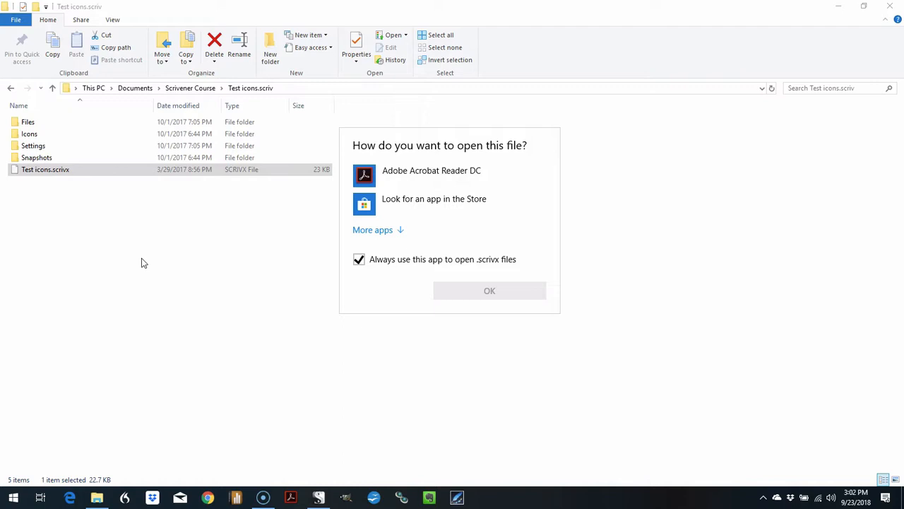
{"action": "mouse_move", "coordinate": [116, 262]}
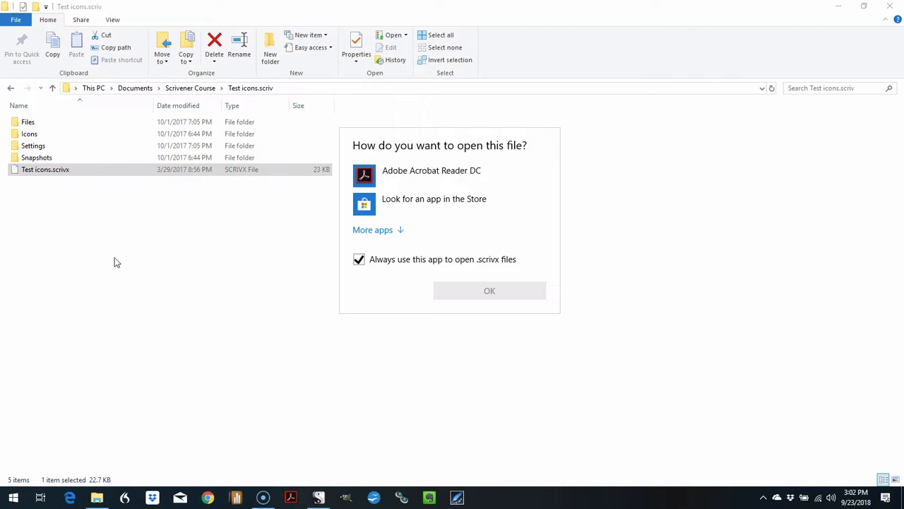
{"action": "mouse_move", "coordinate": [122, 263]}
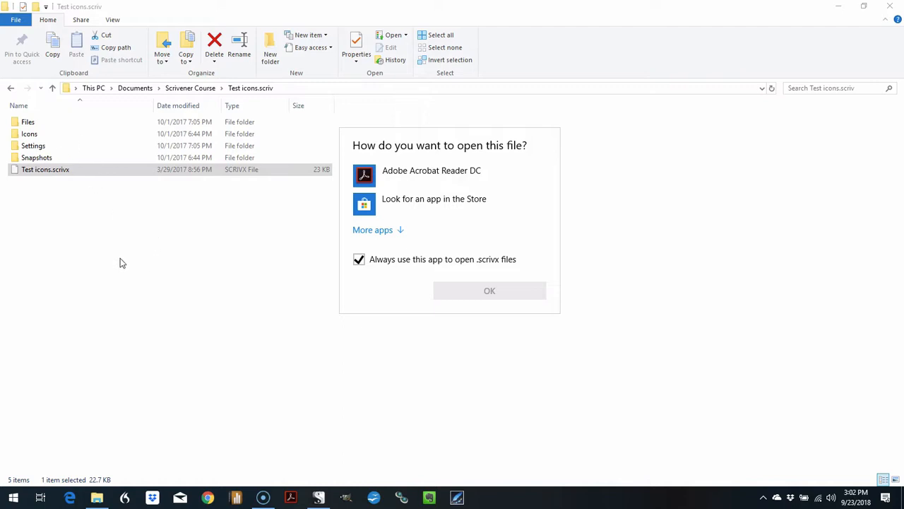
{"action": "mouse_move", "coordinate": [180, 271]}
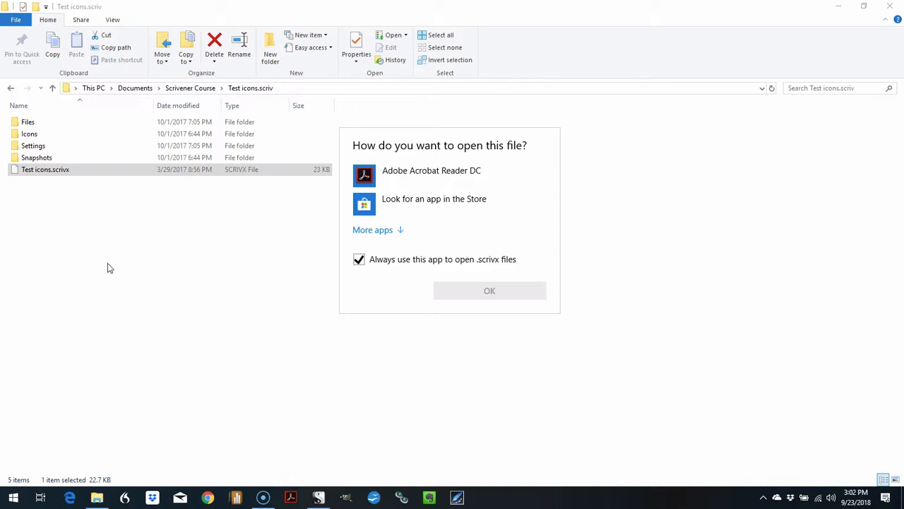
{"action": "mouse_move", "coordinate": [190, 304]}
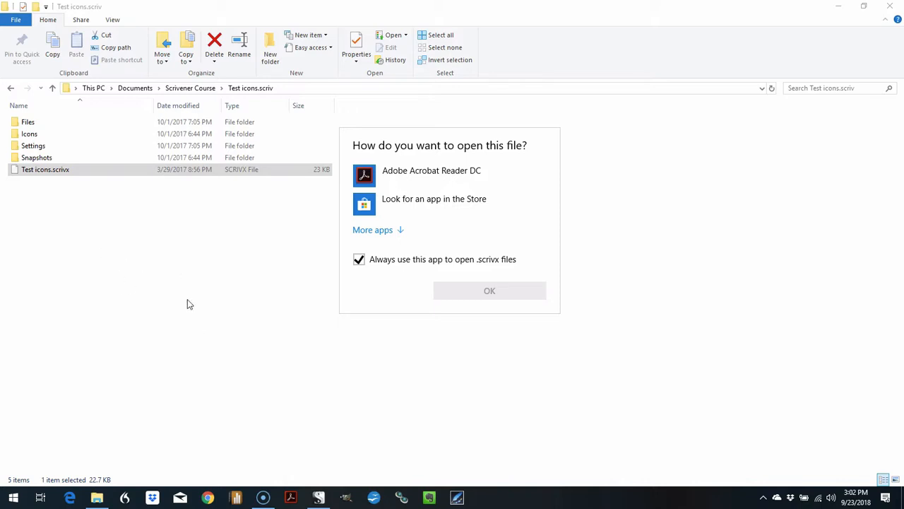
{"action": "mouse_move", "coordinate": [287, 346]}
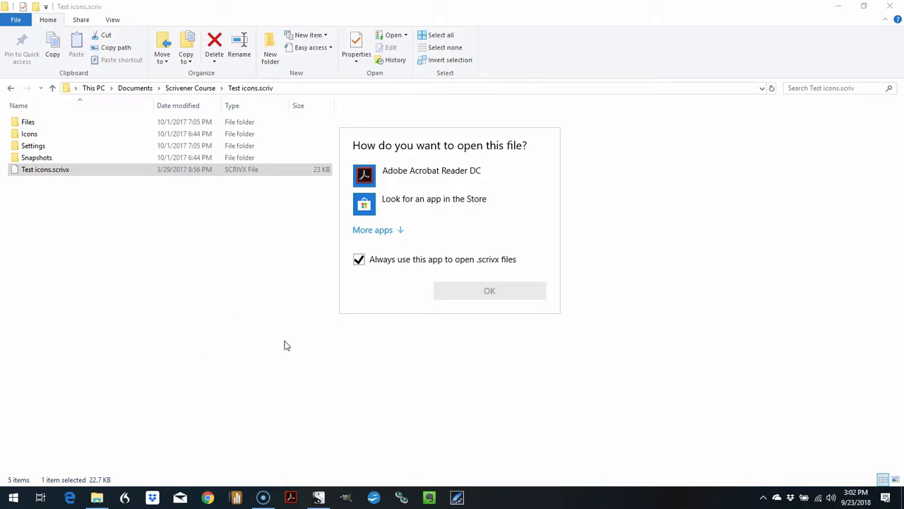
{"action": "mouse_move", "coordinate": [220, 279]}
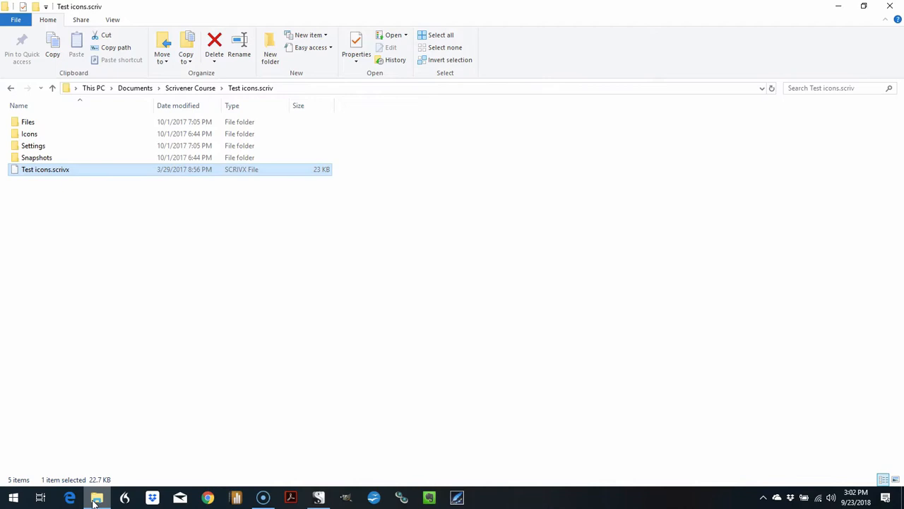
{"action": "mouse_move", "coordinate": [378, 282]}
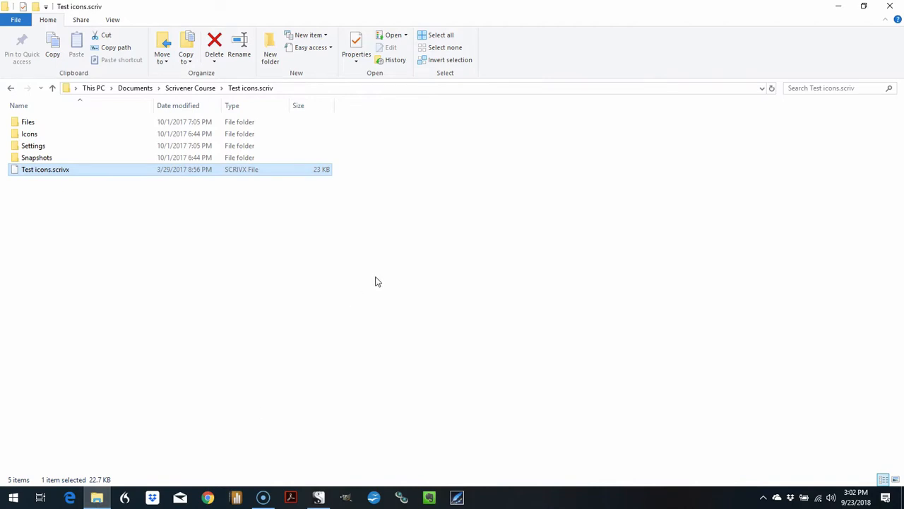
{"action": "mouse_move", "coordinate": [360, 351]}
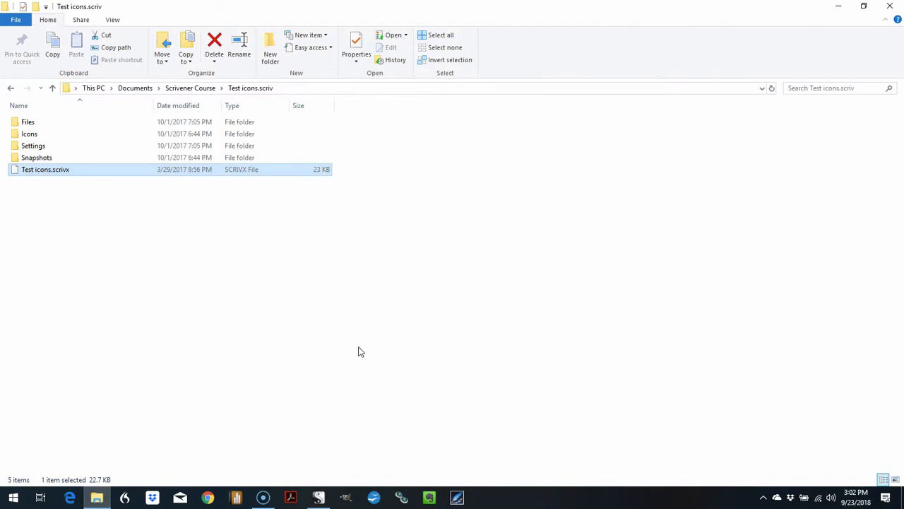
{"action": "mouse_move", "coordinate": [412, 213]}
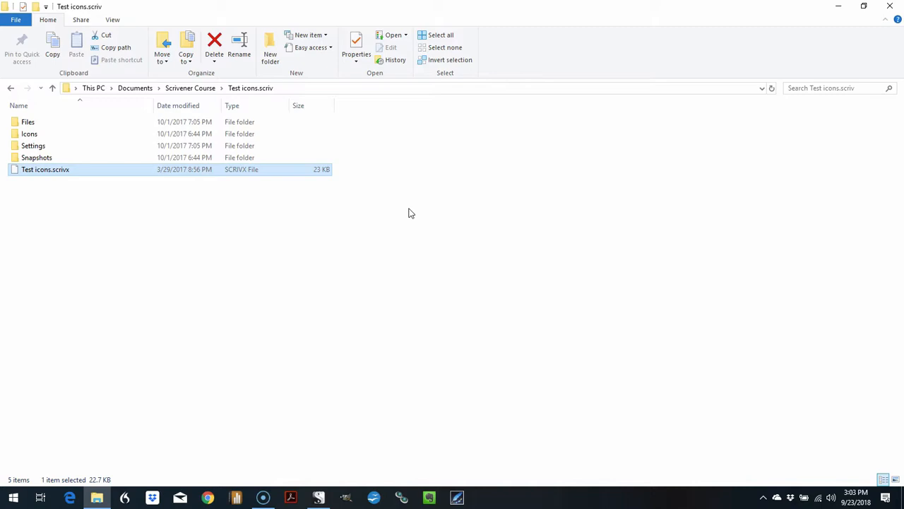
{"action": "mouse_move", "coordinate": [432, 212]}
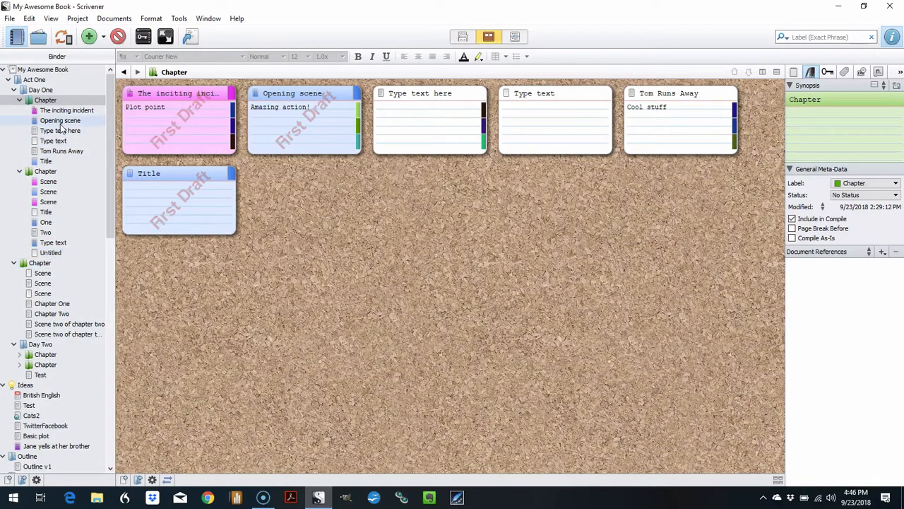
{"action": "left_click", "coordinate": [9, 19]}
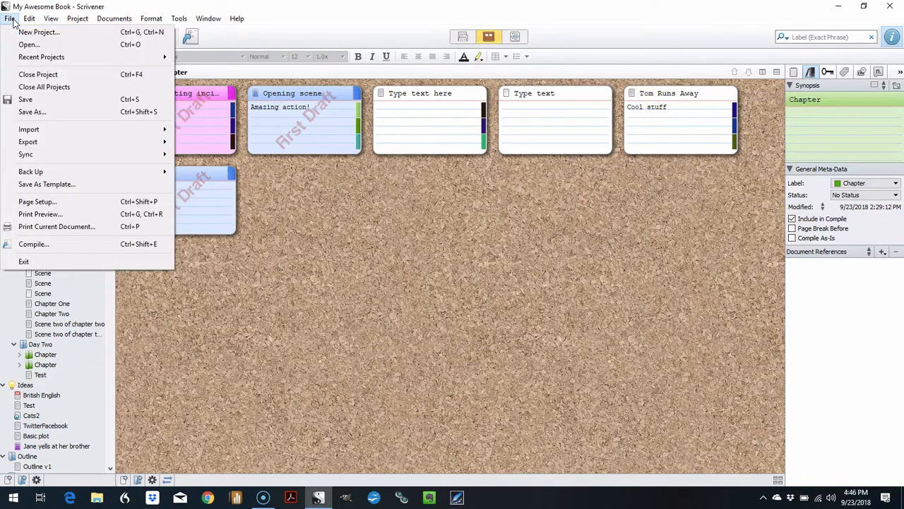
Browse into the Test.scriv folder and select Test.scrivx to open it.
{"action": "left_click", "coordinate": [30, 50]}
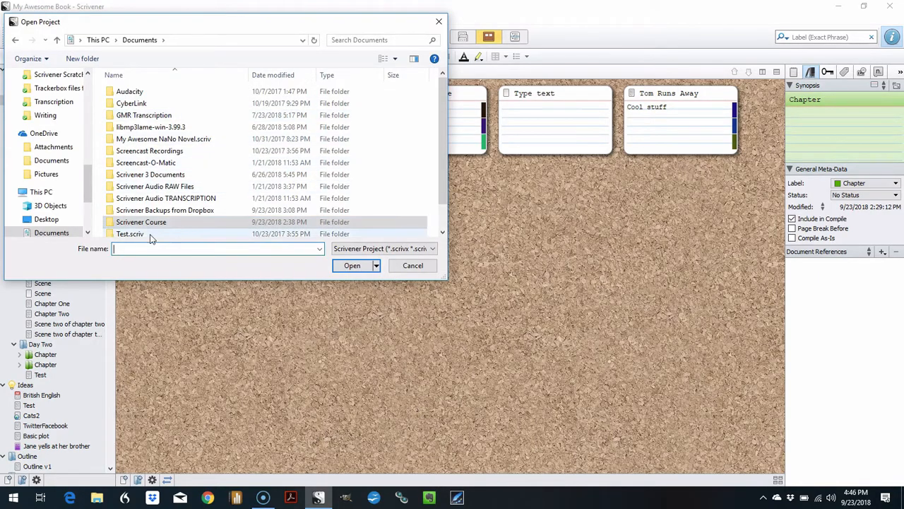
{"action": "mouse_move", "coordinate": [130, 234]}
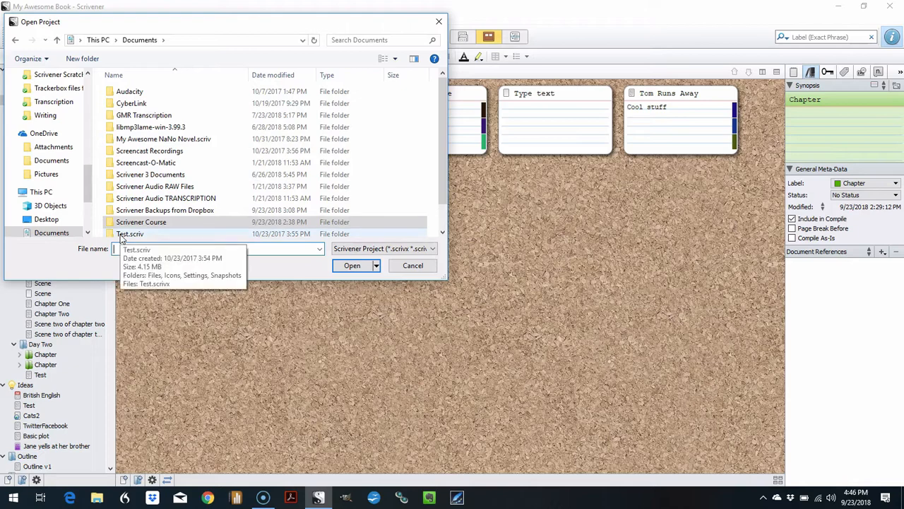
{"action": "double_click", "coordinate": [130, 234]}
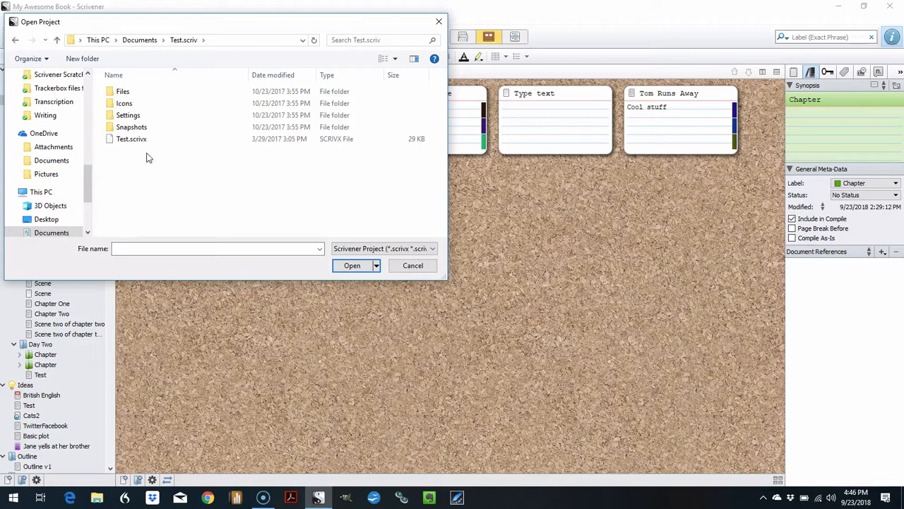
{"action": "mouse_move", "coordinate": [135, 139]}
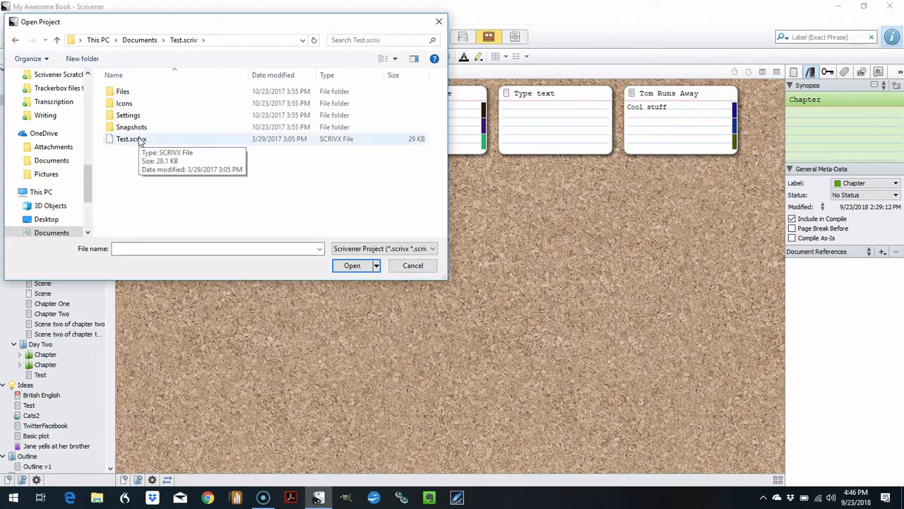
{"action": "left_click", "coordinate": [352, 265]}
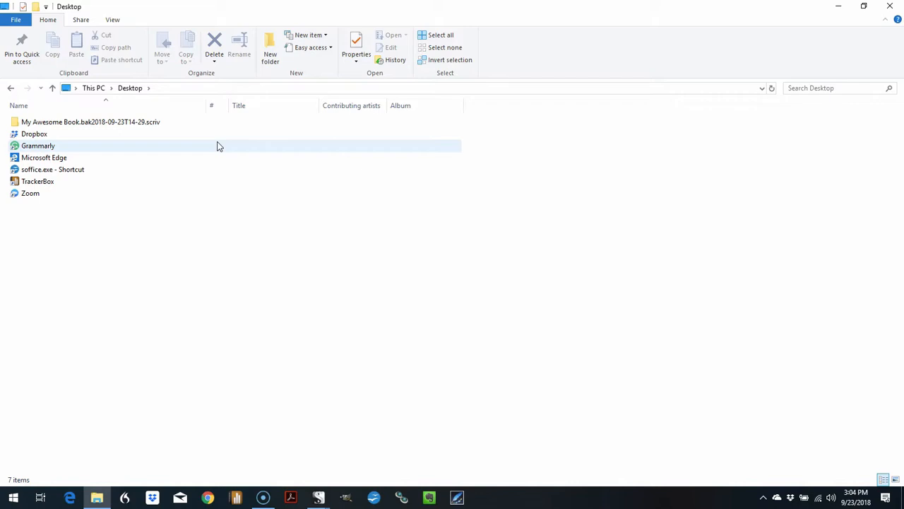
{"action": "left_click", "coordinate": [90, 122]}
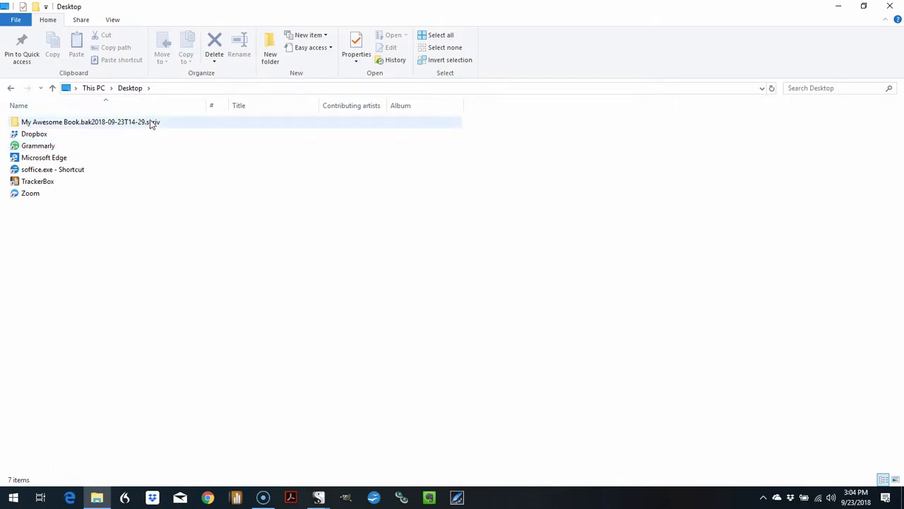
{"action": "mouse_move", "coordinate": [63, 121]}
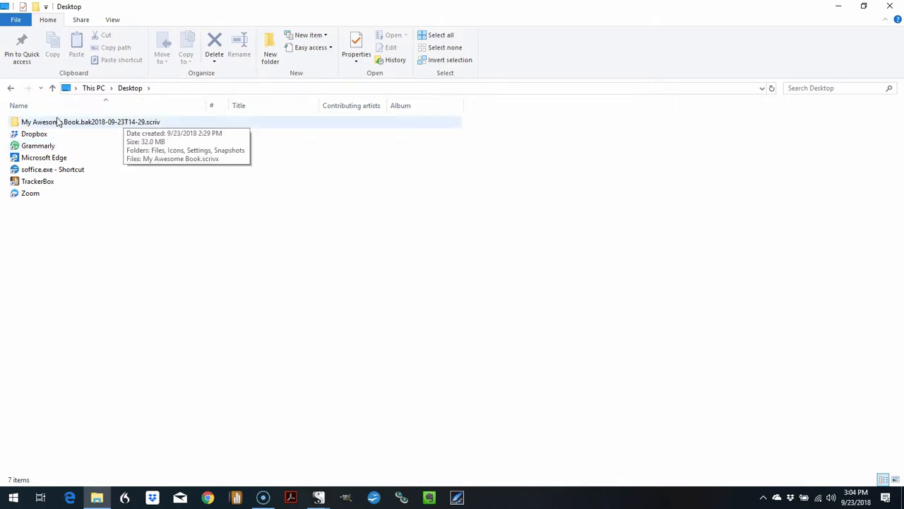
{"action": "left_click", "coordinate": [91, 122]}
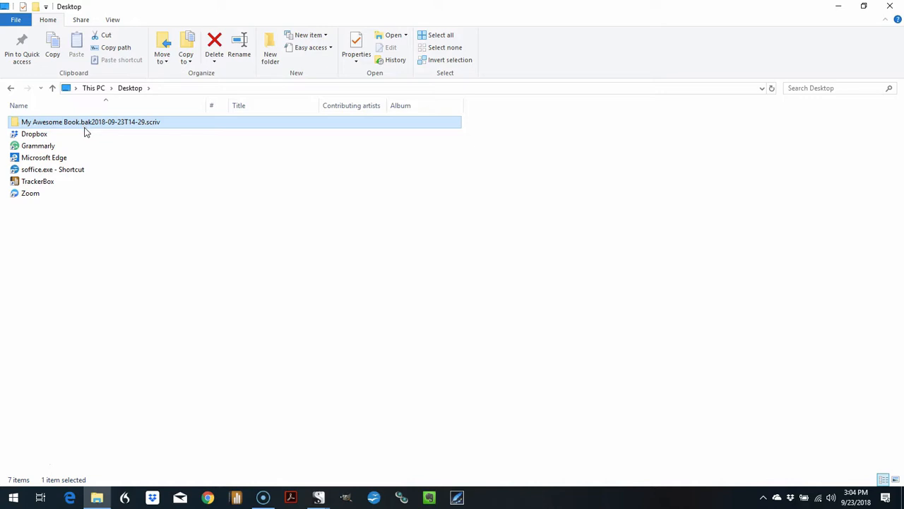
{"action": "mouse_move", "coordinate": [85, 127]}
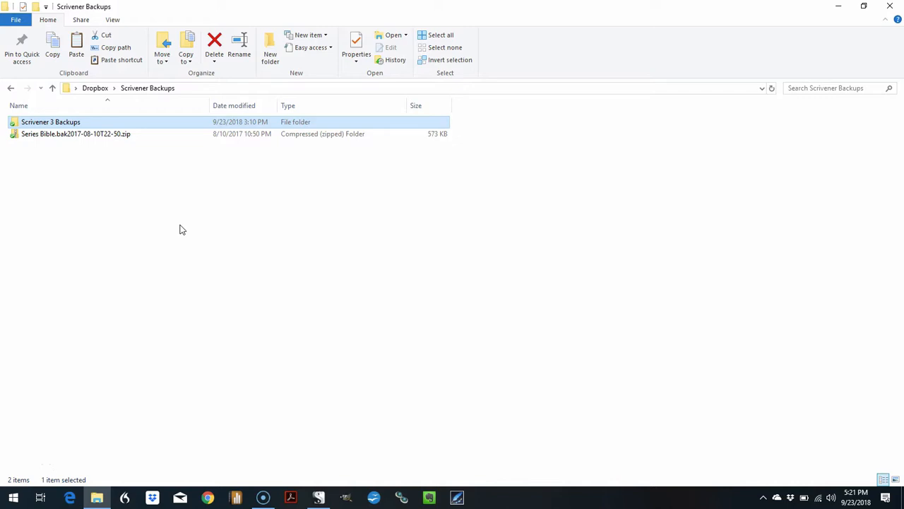
{"action": "mouse_move", "coordinate": [87, 134]}
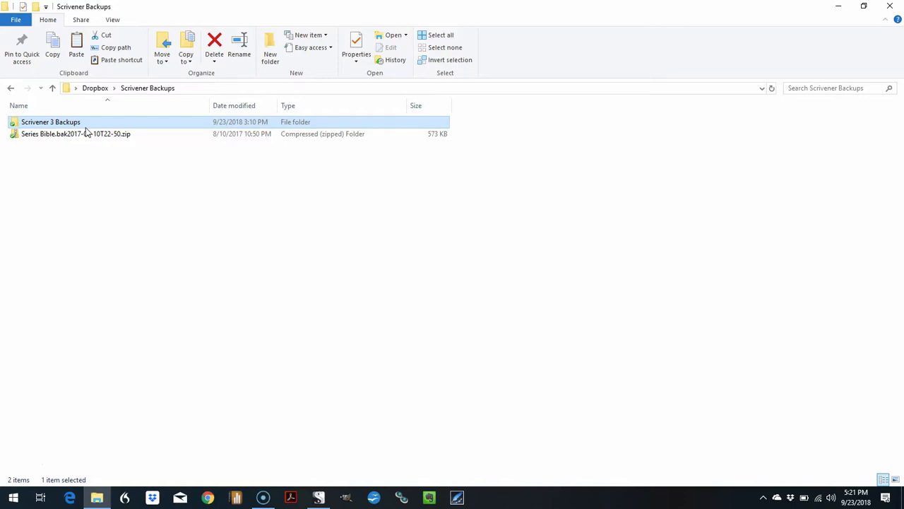
Select the zipped Series Bible backup in Scrivener Backups.
{"action": "left_click", "coordinate": [76, 133]}
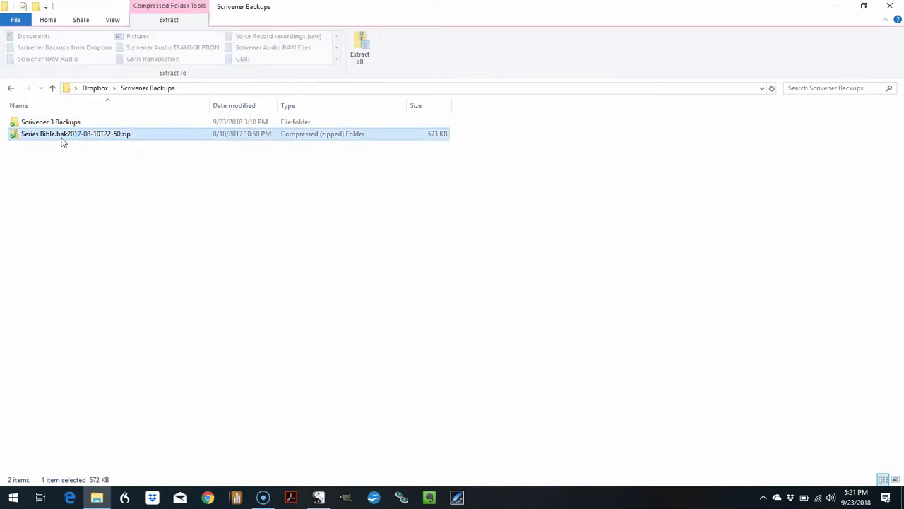
{"action": "mouse_move", "coordinate": [76, 147]}
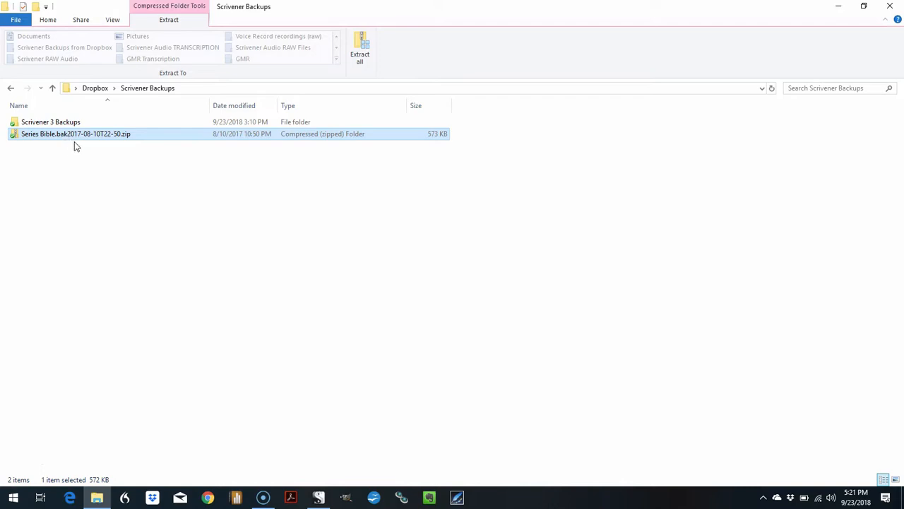
{"action": "mouse_move", "coordinate": [123, 144]}
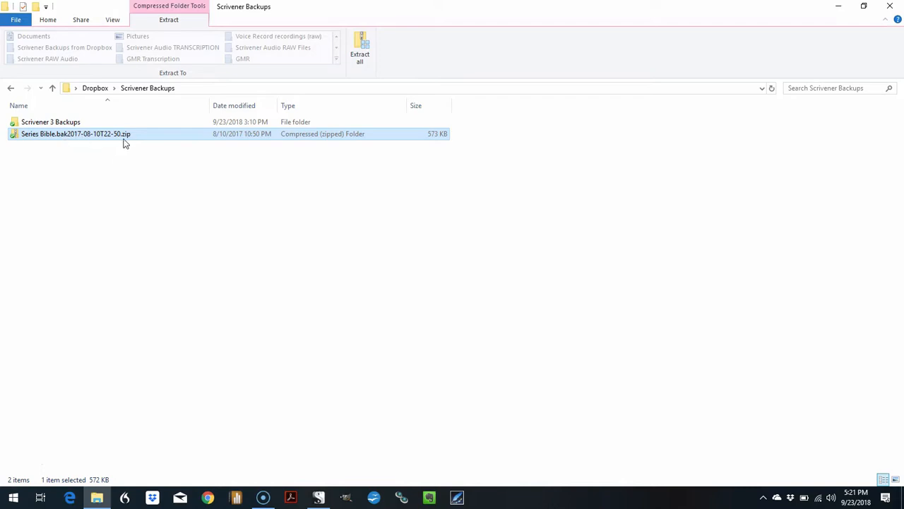
{"action": "mouse_move", "coordinate": [124, 142]}
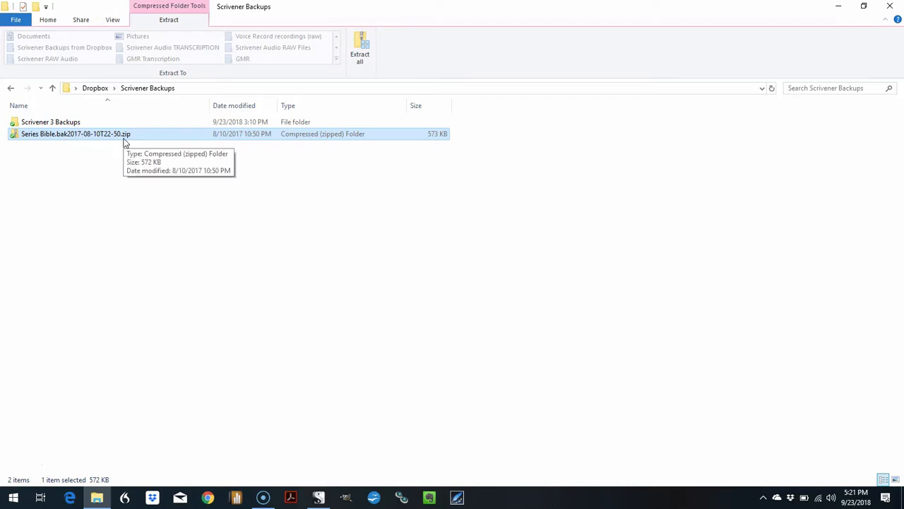
{"action": "mouse_move", "coordinate": [117, 138]}
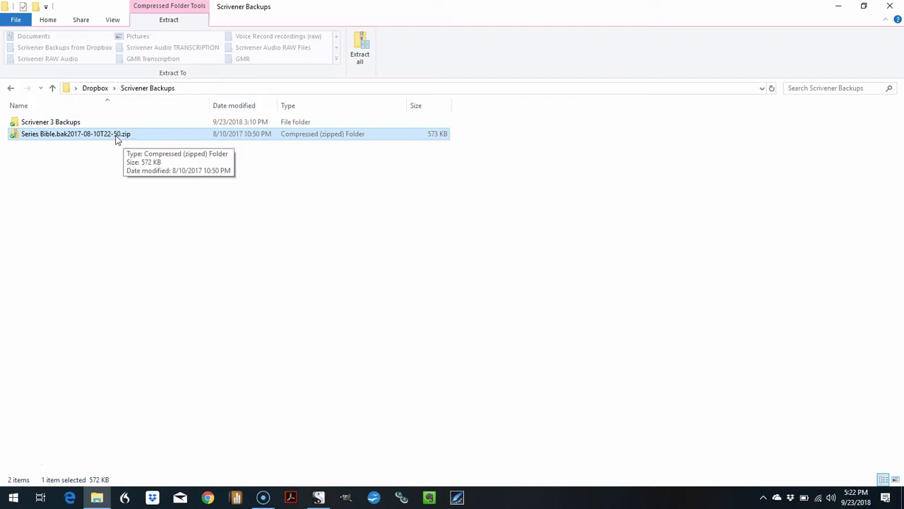
{"action": "mouse_move", "coordinate": [204, 8]}
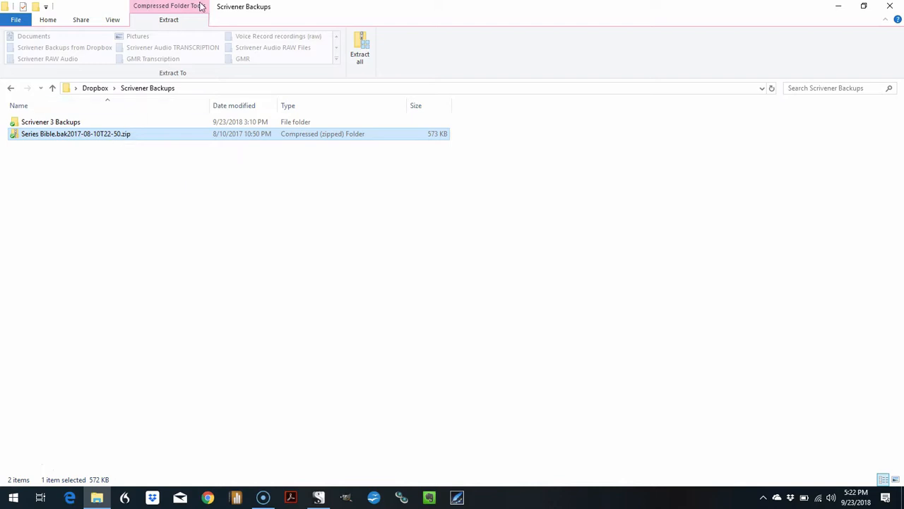
{"action": "mouse_move", "coordinate": [186, 27]}
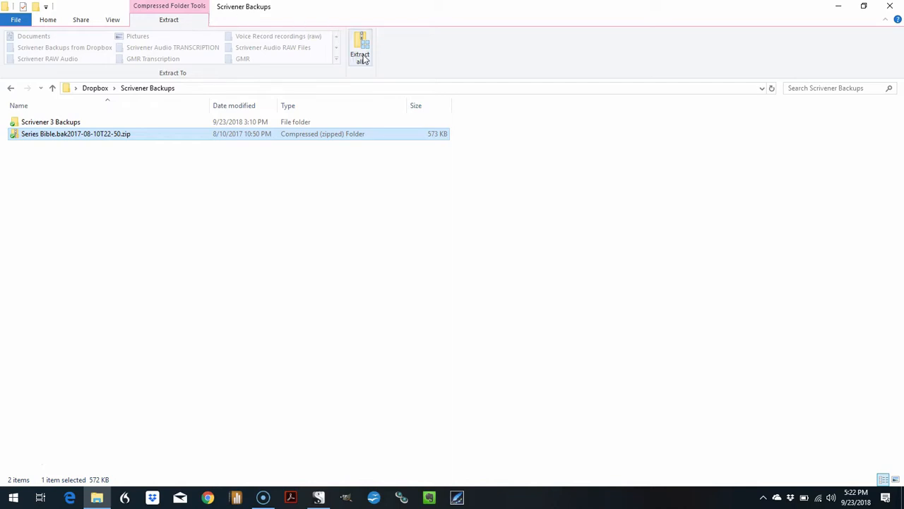
{"action": "mouse_move", "coordinate": [361, 53]}
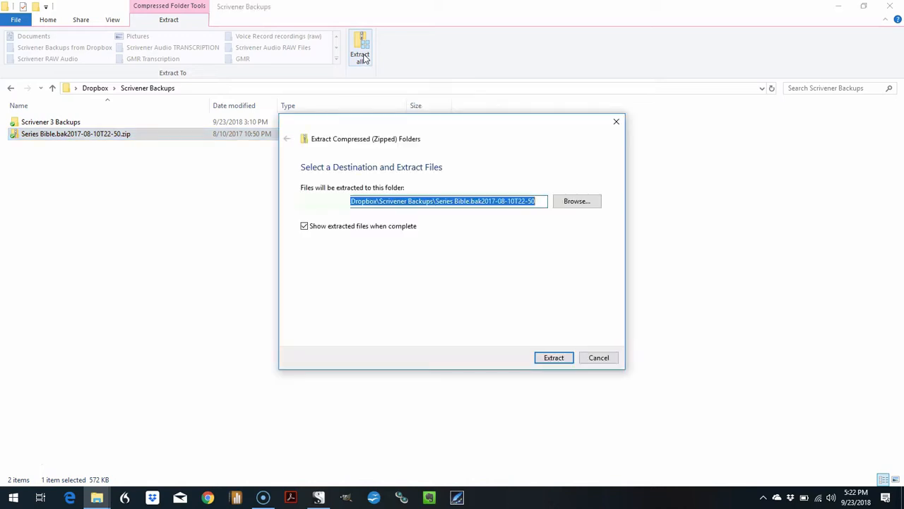
{"action": "mouse_move", "coordinate": [562, 159]}
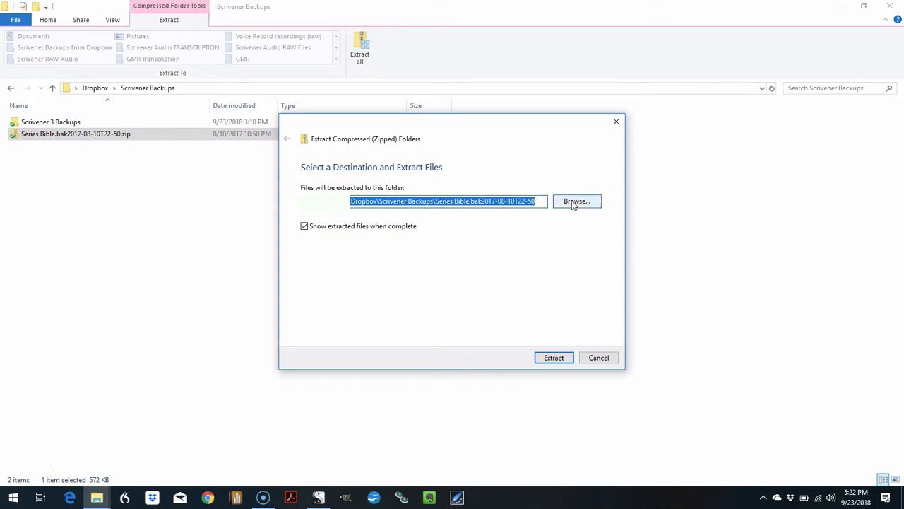
{"action": "mouse_move", "coordinate": [487, 216]}
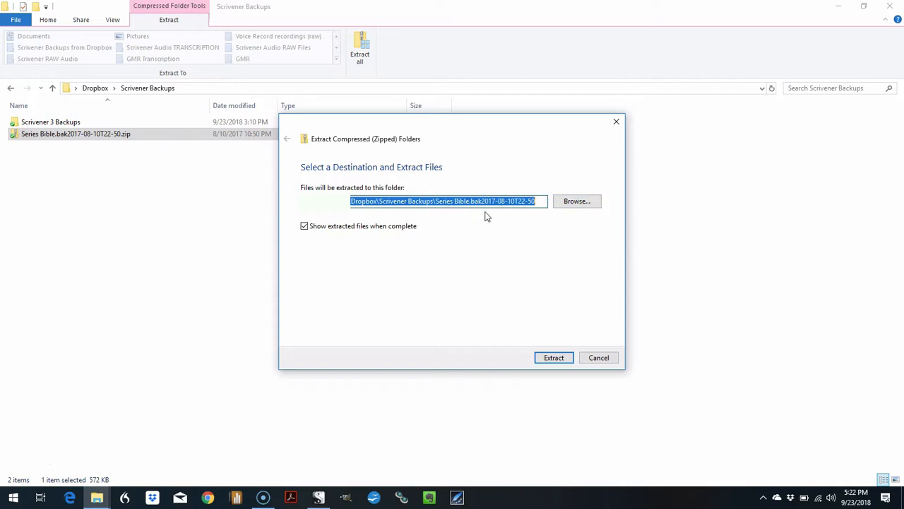
{"action": "mouse_move", "coordinate": [555, 193]}
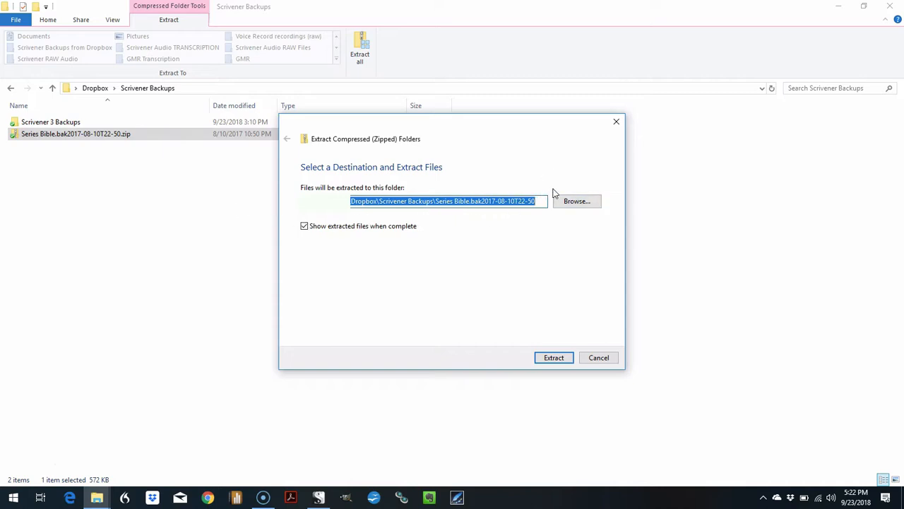
{"action": "mouse_move", "coordinate": [289, 219]}
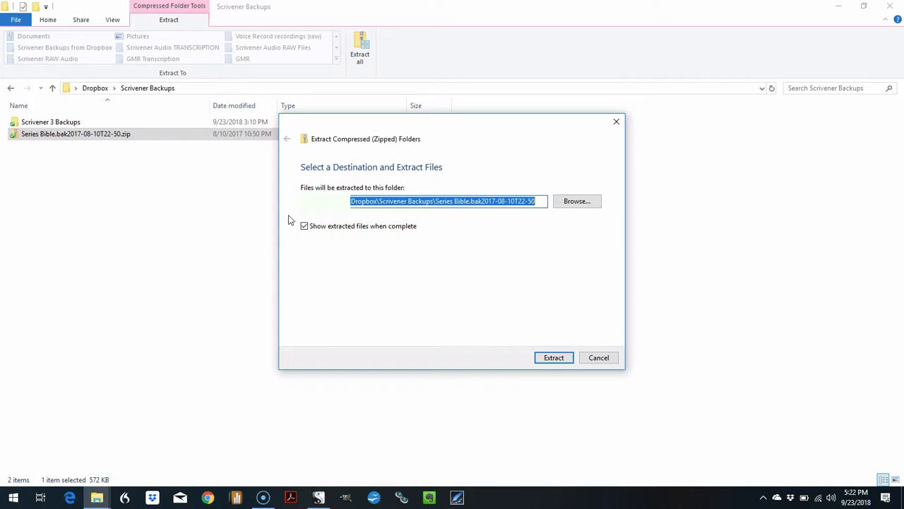
{"action": "mouse_move", "coordinate": [507, 217]}
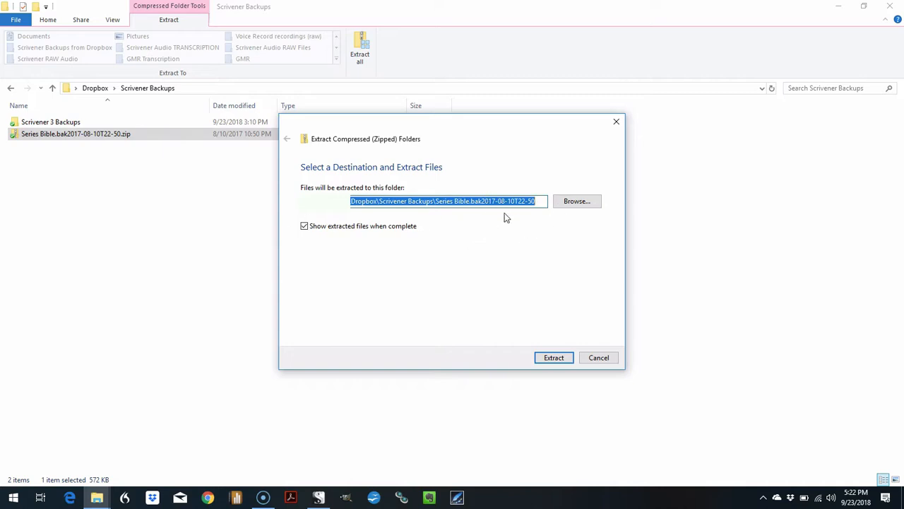
Extract the Series Bible backup zip into the suggested default folder.
{"action": "left_click", "coordinate": [553, 356]}
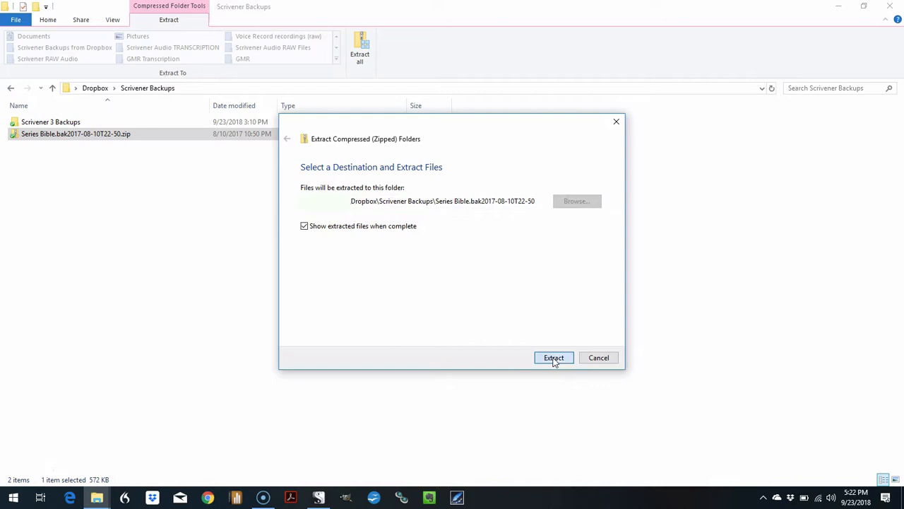
{"action": "left_click", "coordinate": [553, 358]}
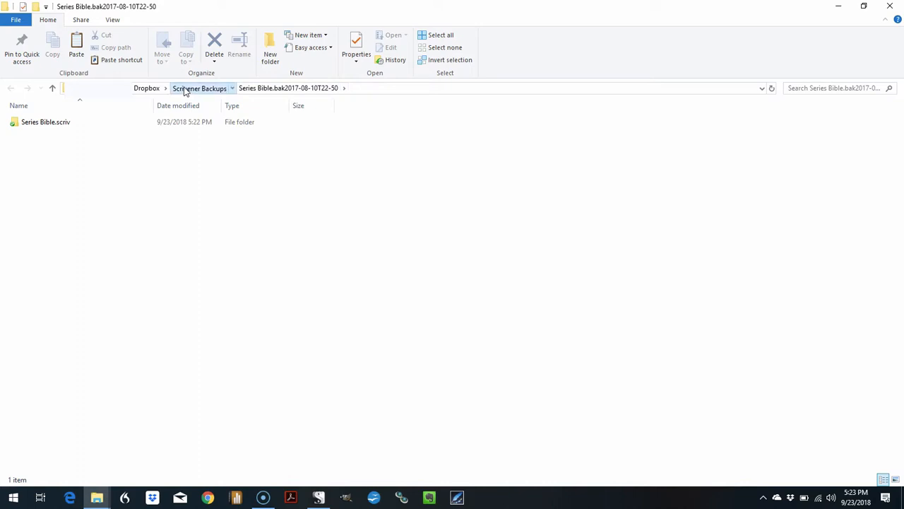
Go back to Scrivener Backups and open the extracted folder's Series Bible.scriv.
{"action": "left_click", "coordinate": [198, 87]}
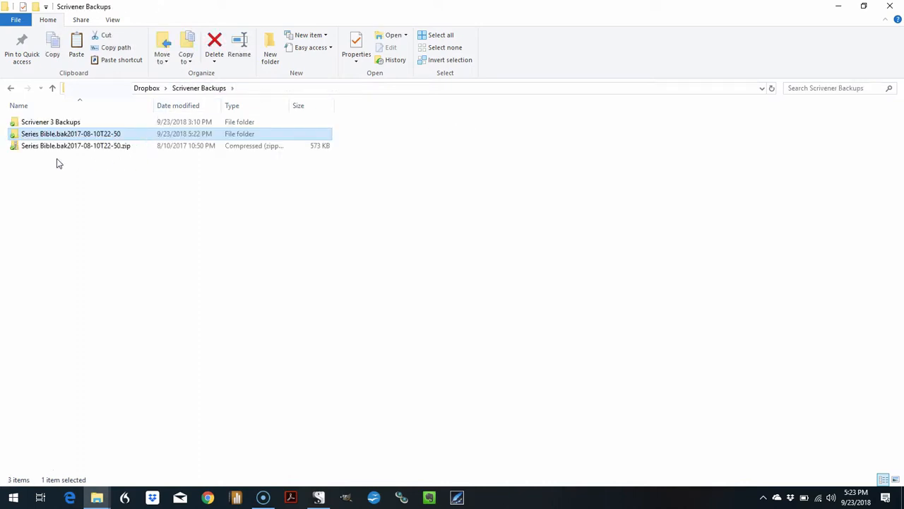
{"action": "left_click", "coordinate": [71, 145]}
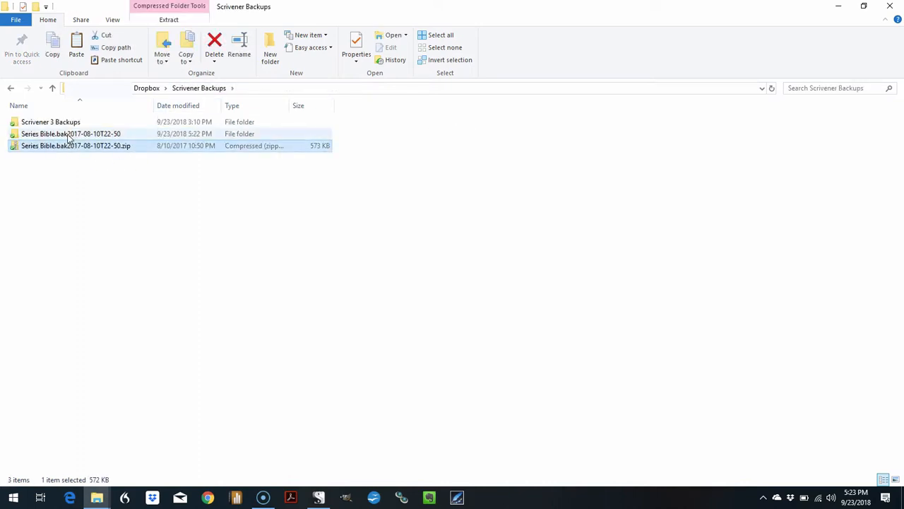
{"action": "left_click", "coordinate": [71, 134]}
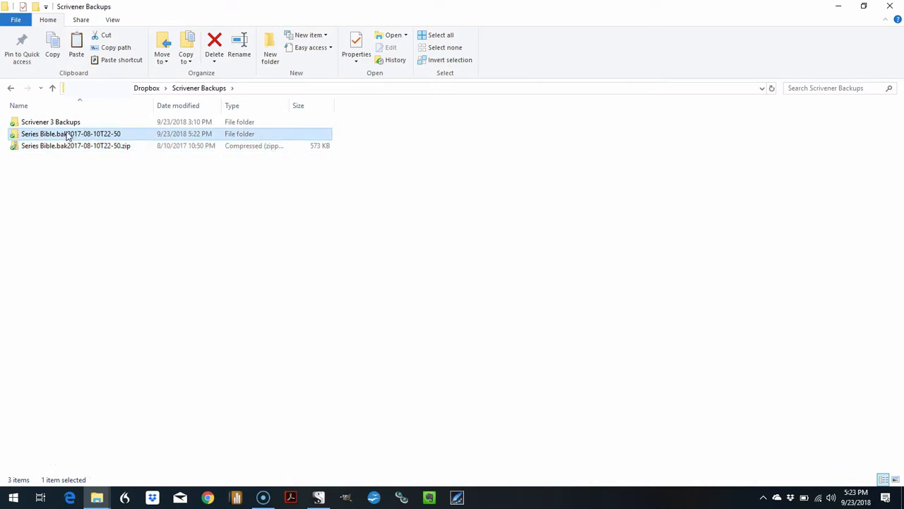
{"action": "mouse_move", "coordinate": [242, 141]}
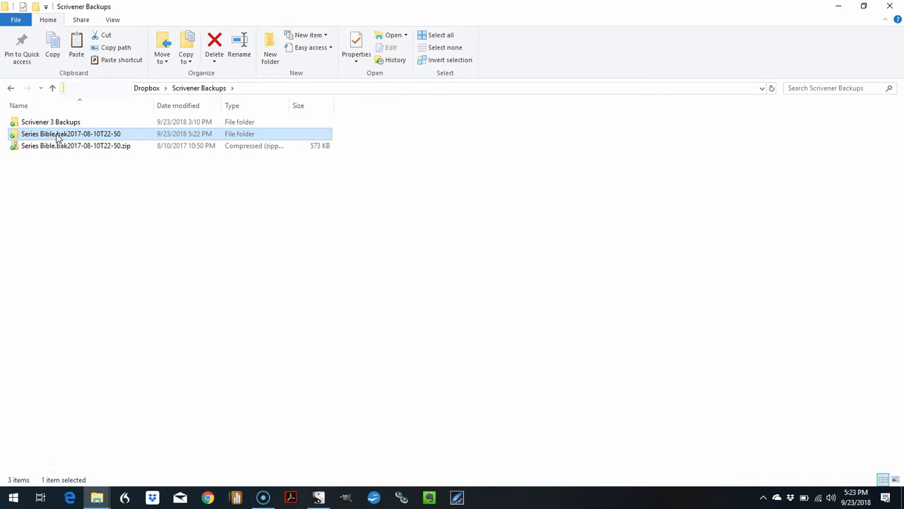
{"action": "double_click", "coordinate": [70, 134]}
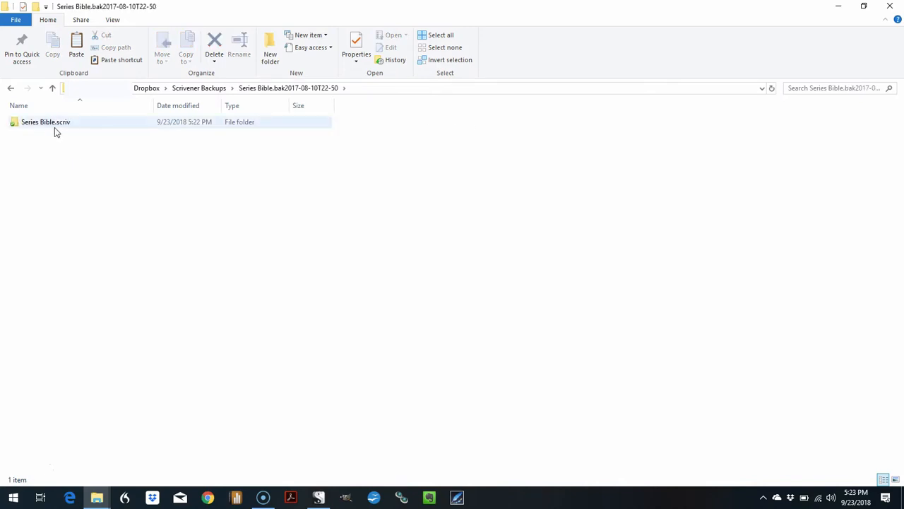
{"action": "left_click", "coordinate": [44, 121]}
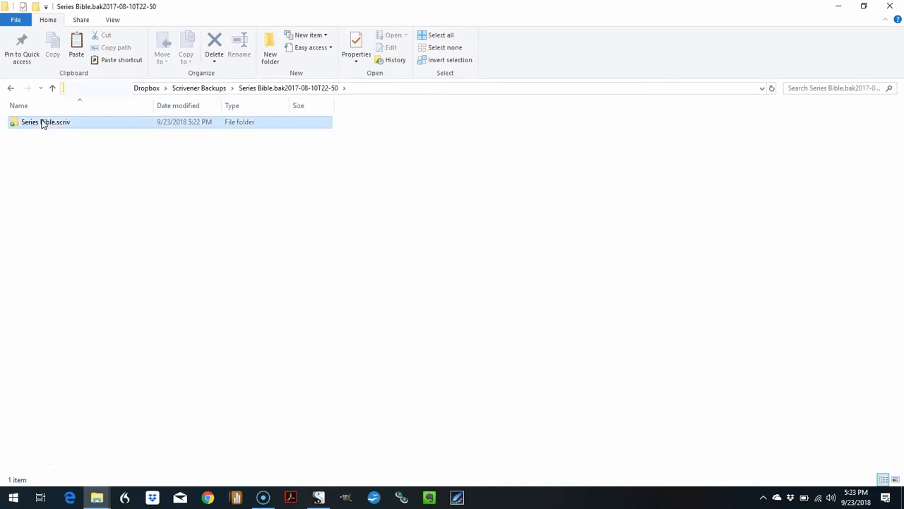
{"action": "double_click", "coordinate": [46, 121]}
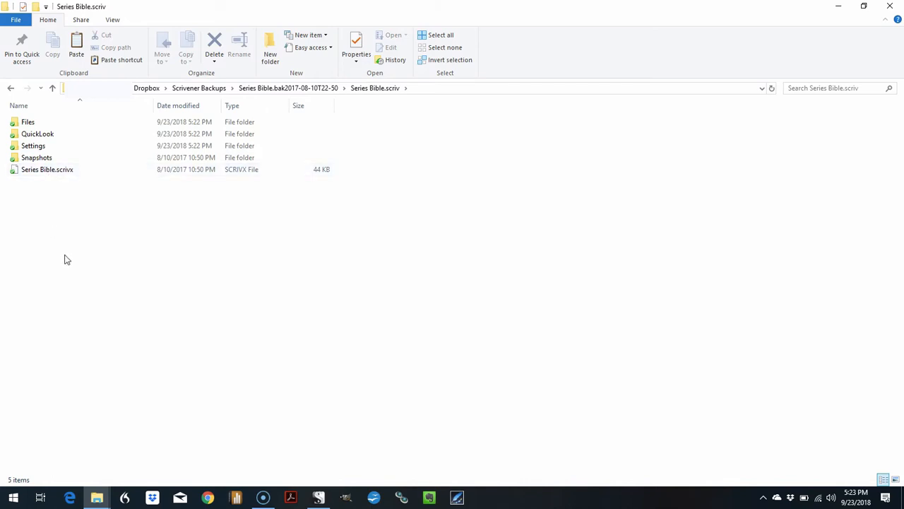
{"action": "mouse_move", "coordinate": [114, 193]}
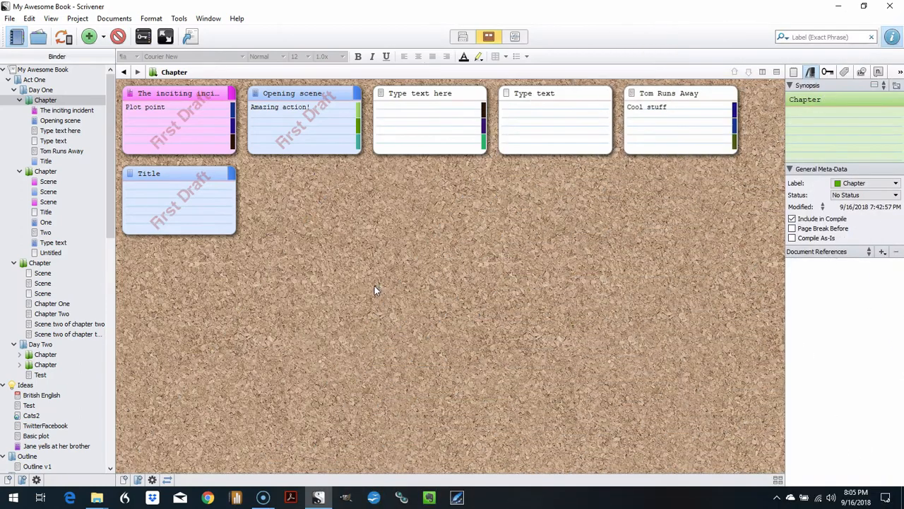
{"action": "mouse_move", "coordinate": [270, 200]}
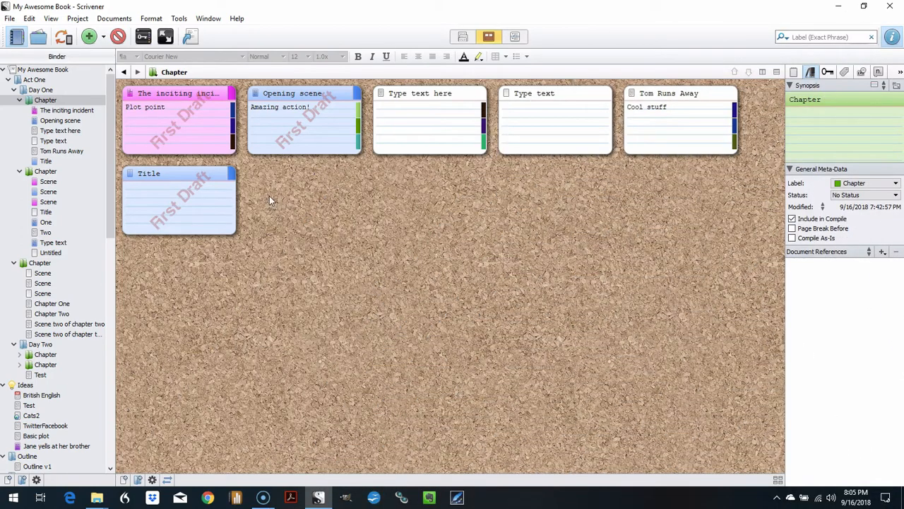
{"action": "mouse_move", "coordinate": [275, 203]}
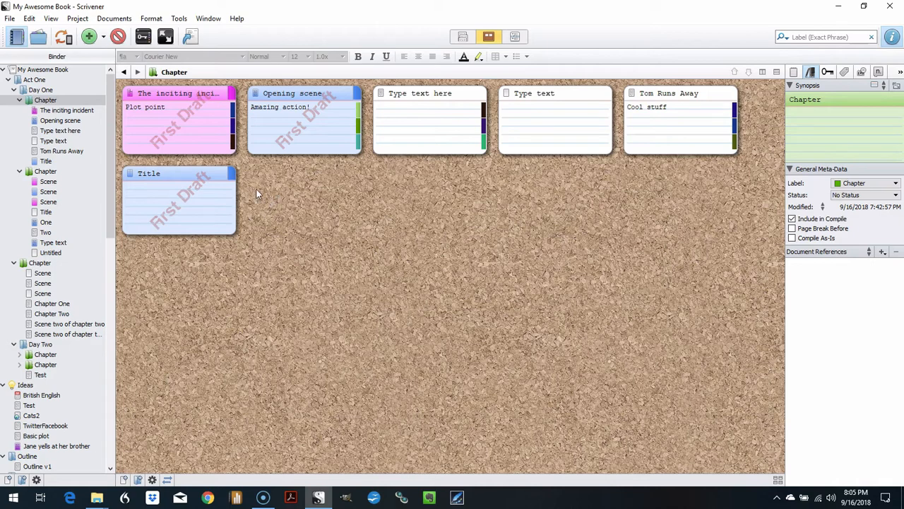
{"action": "mouse_move", "coordinate": [243, 196]}
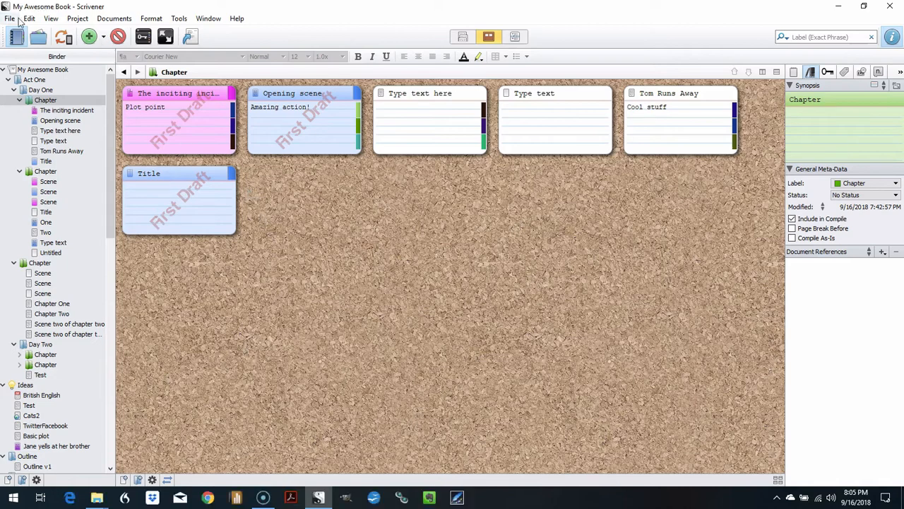
{"action": "left_click", "coordinate": [9, 18]}
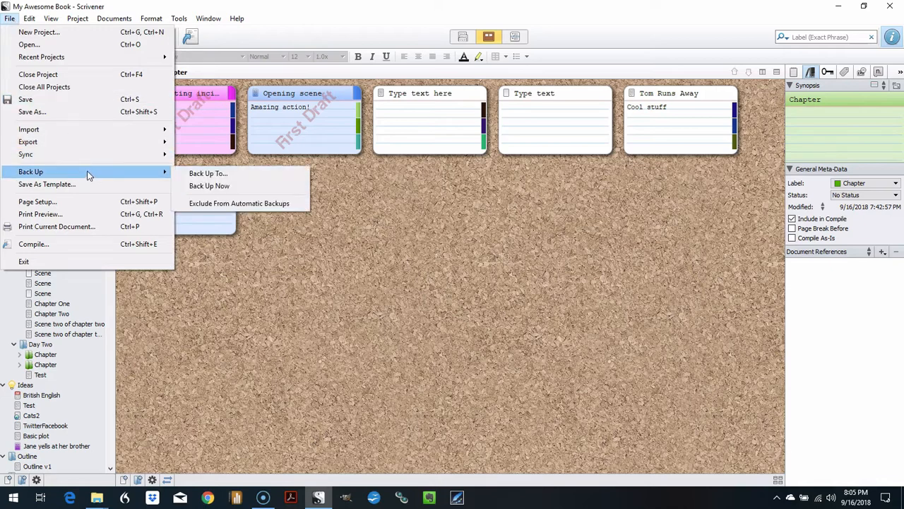
{"action": "mouse_move", "coordinate": [208, 173]}
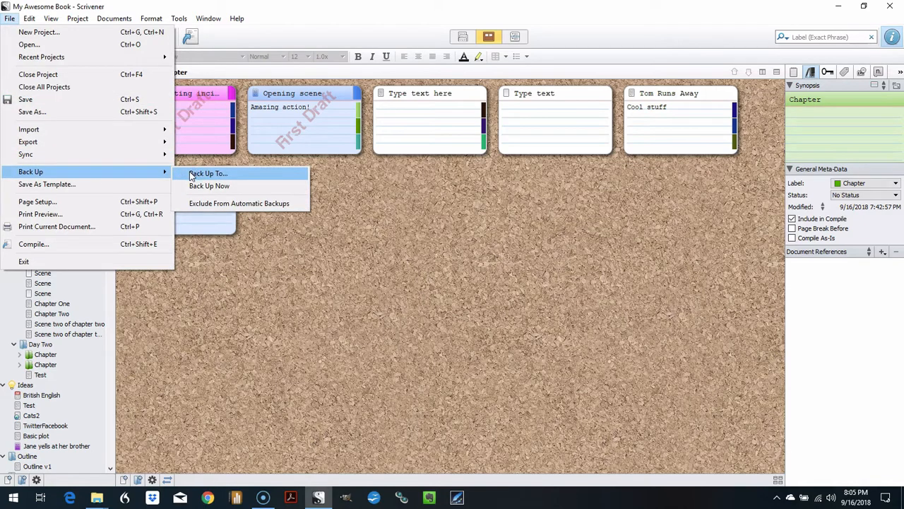
{"action": "mouse_move", "coordinate": [192, 186]}
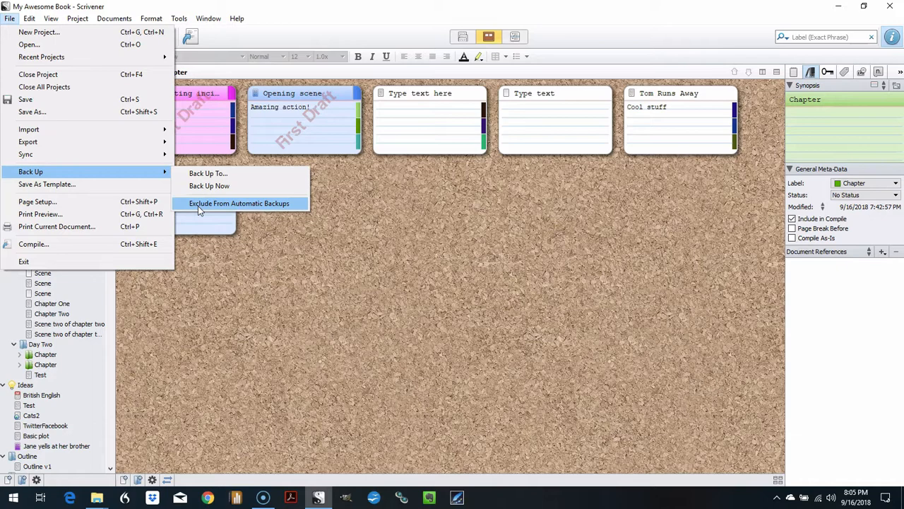
{"action": "mouse_move", "coordinate": [203, 211]}
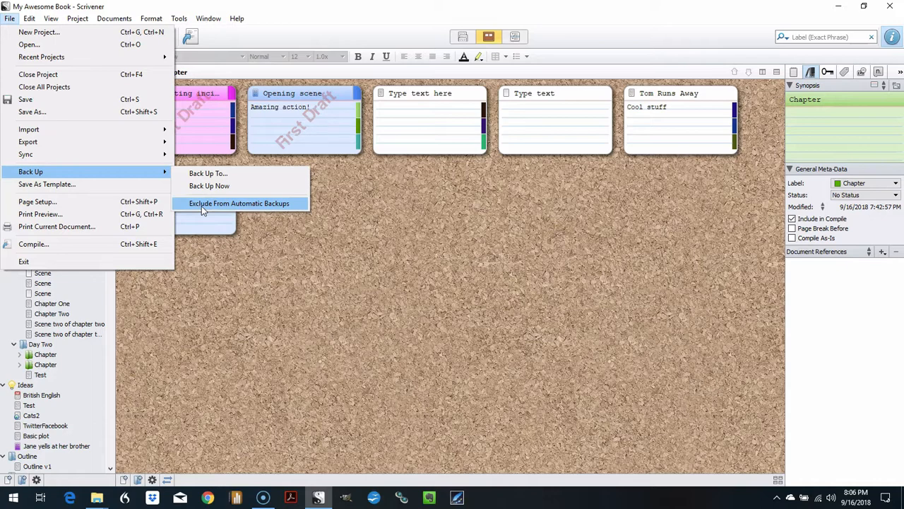